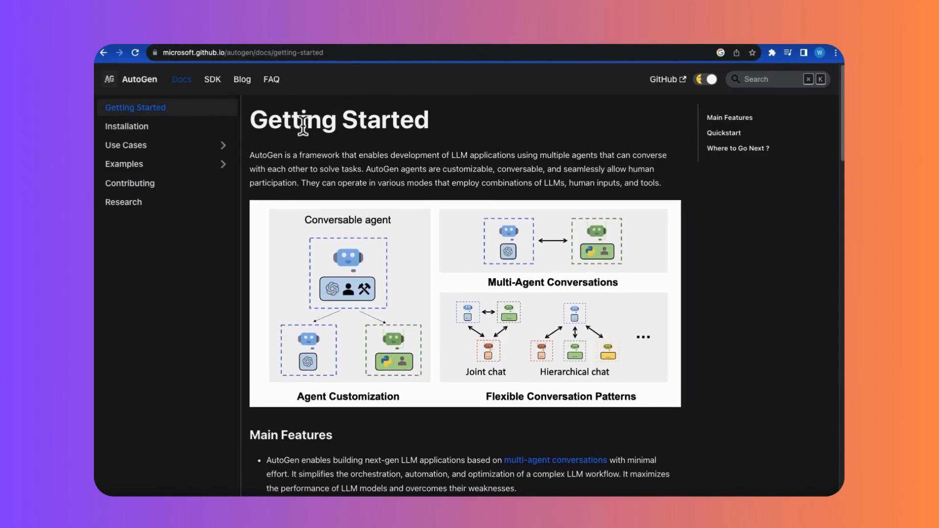
# Scroll the AutoGen Getting Started page down through the Quickstart toward the use-case links.
pyautogui.moveTo(283, 155); pyautogui.dragTo(317, 160)
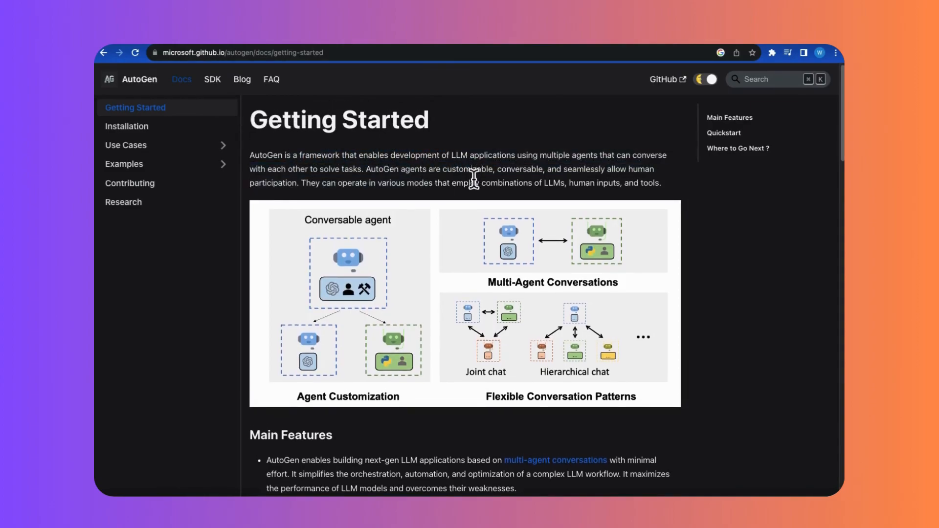
pyautogui.scroll(-3)
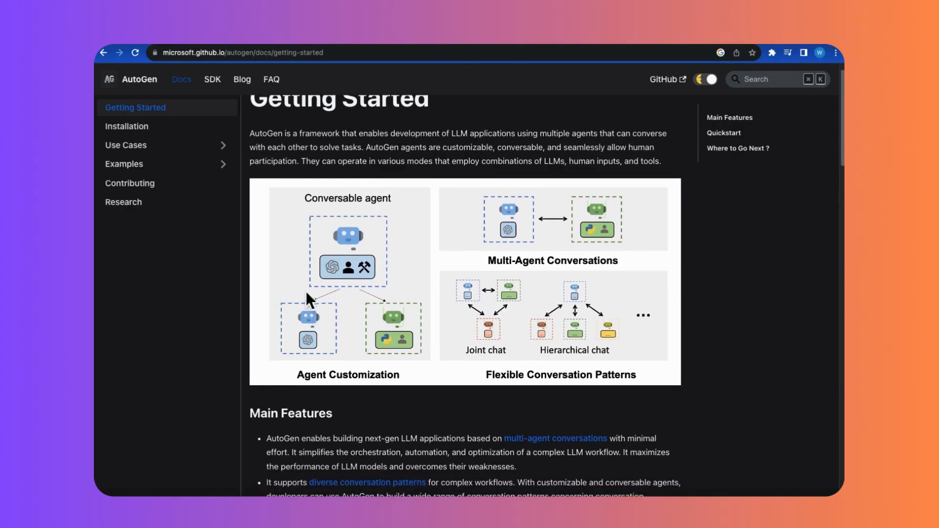
pyautogui.scroll(-3)
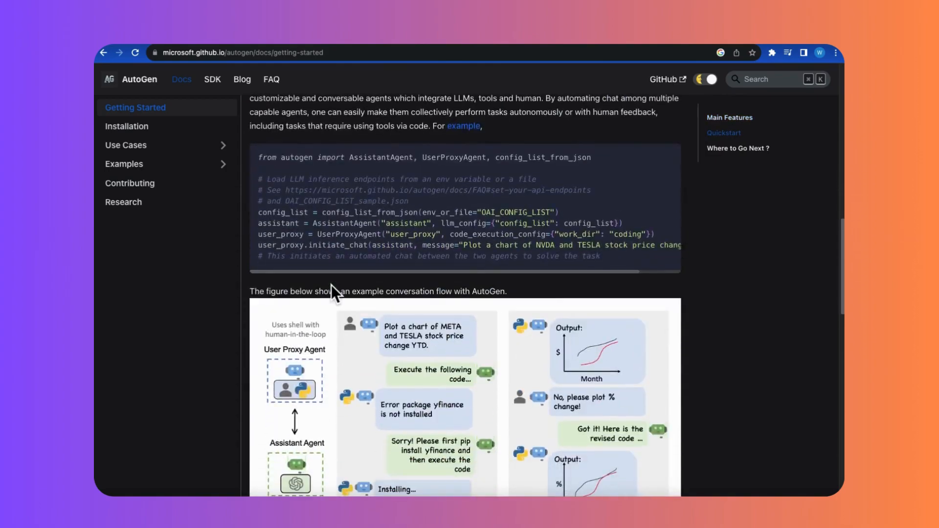
pyautogui.scroll(-3)
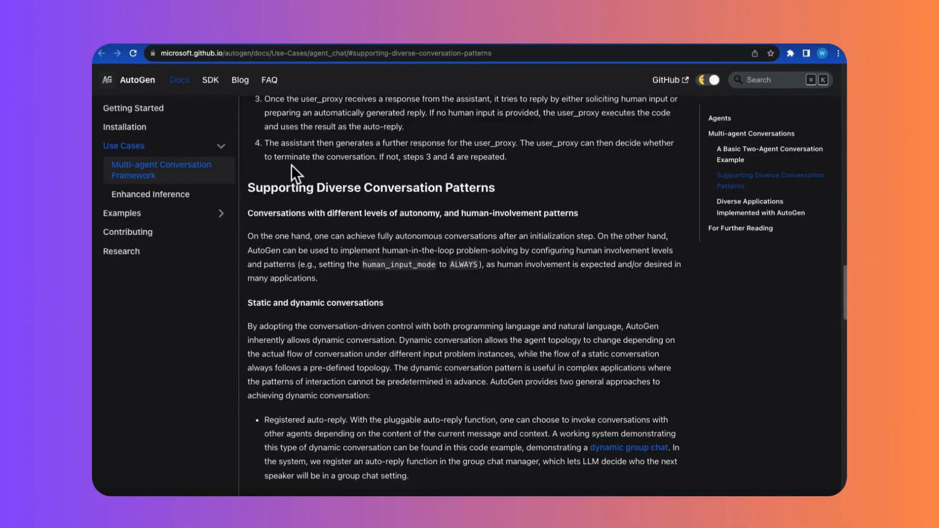
pyautogui.moveTo(288, 198)
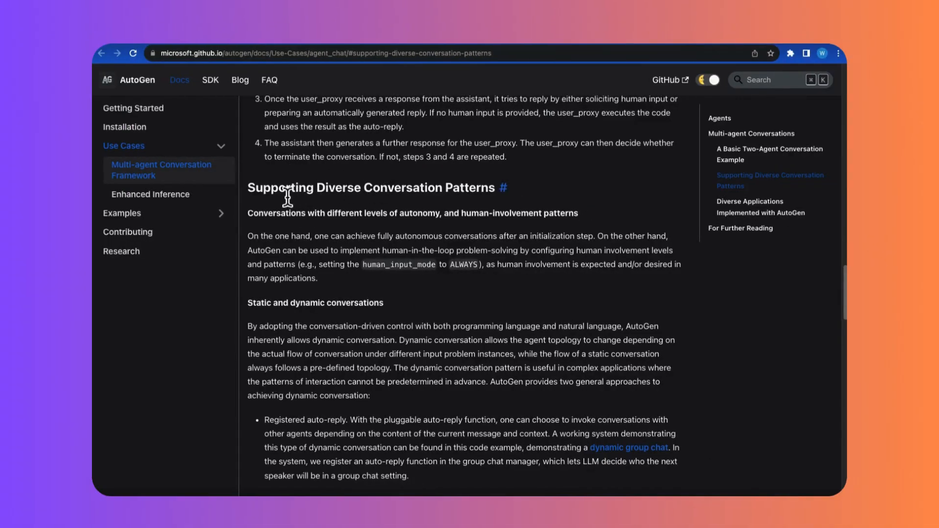
pyautogui.moveTo(454, 217)
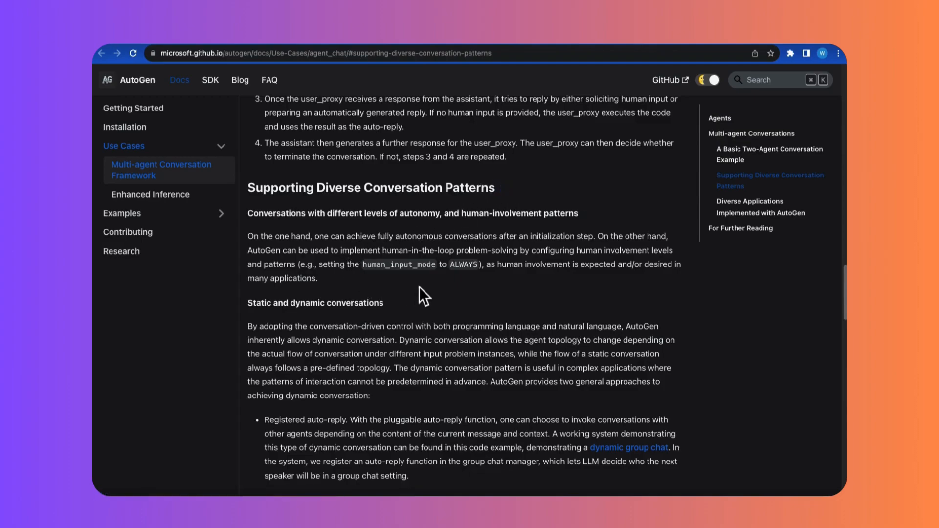
pyautogui.scroll(-3)
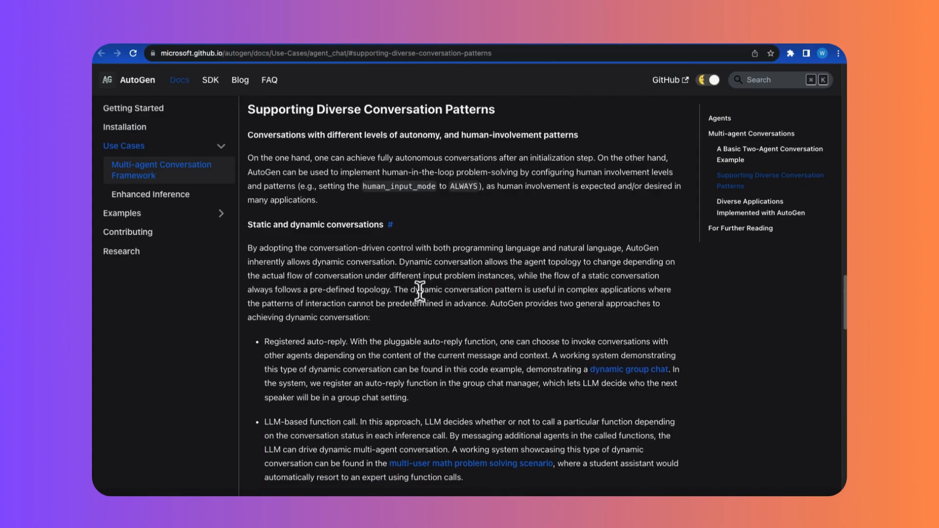
pyautogui.scroll(-3)
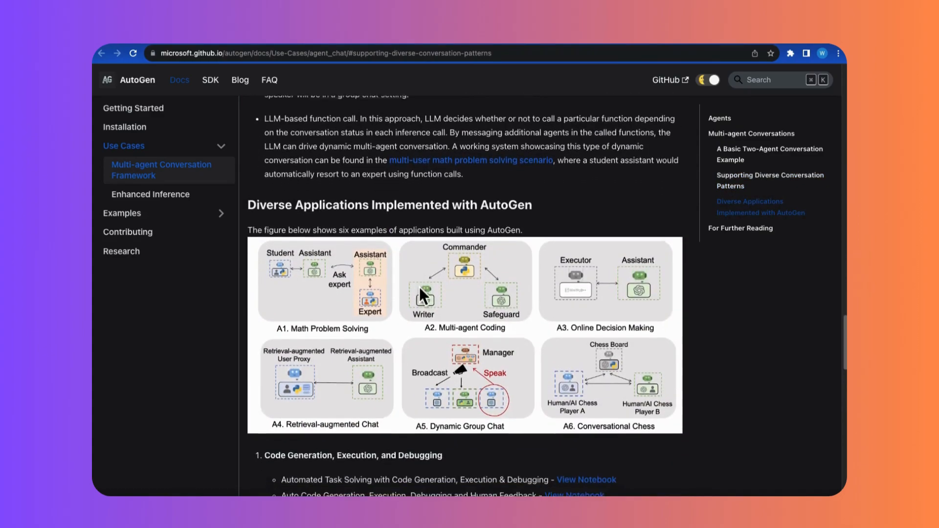
pyautogui.scroll(-3)
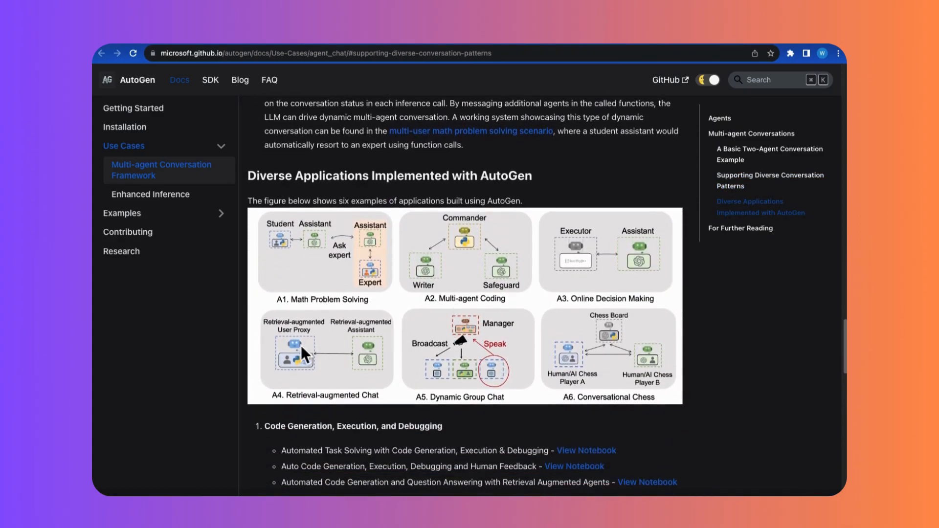
pyautogui.moveTo(420, 383)
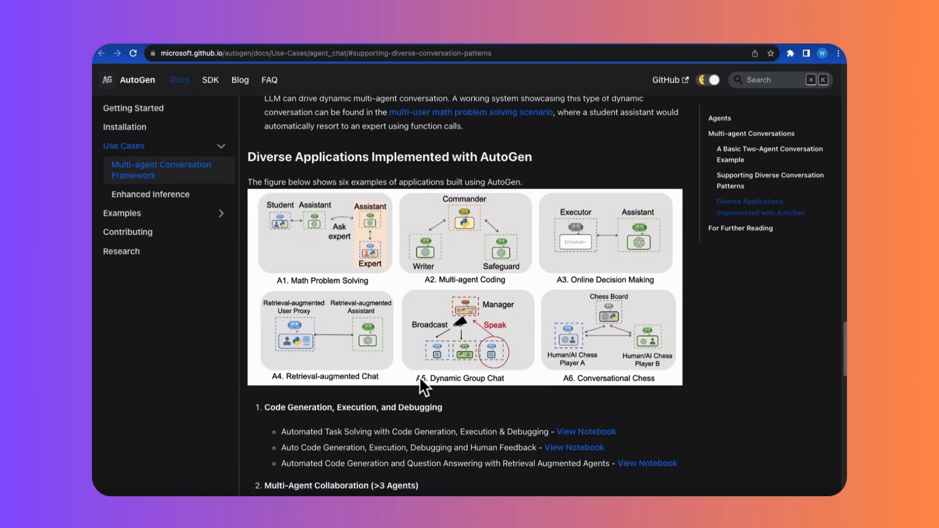
pyautogui.moveTo(650, 402)
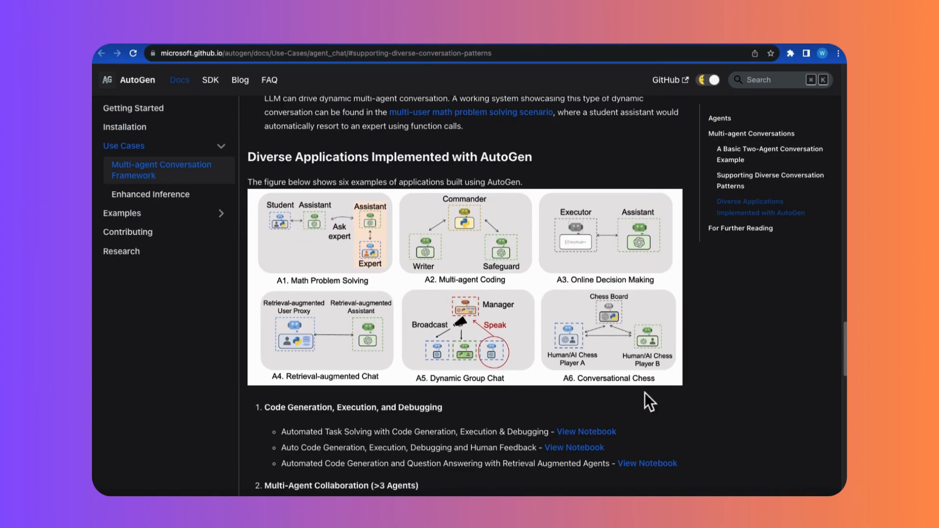
pyautogui.scroll(-3)
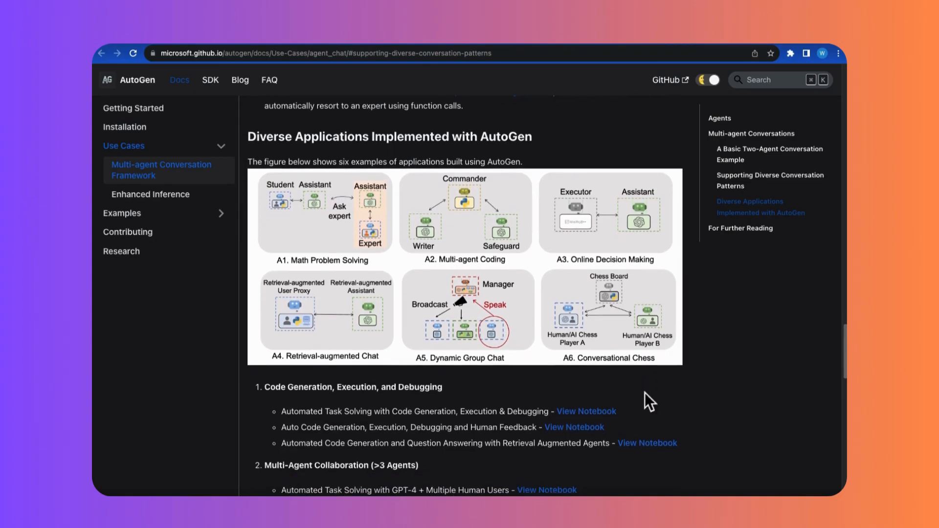
pyautogui.scroll(-3)
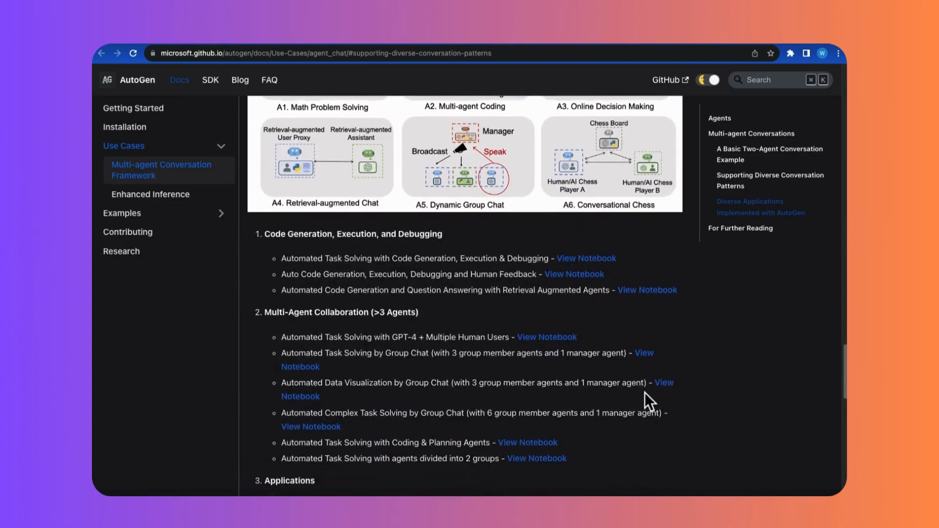
pyautogui.scroll(-3)
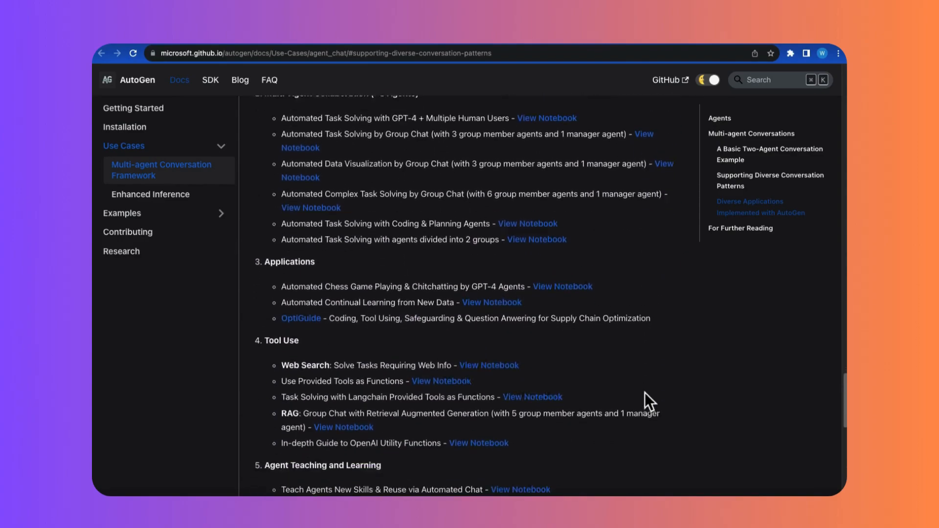
pyautogui.scroll(-3)
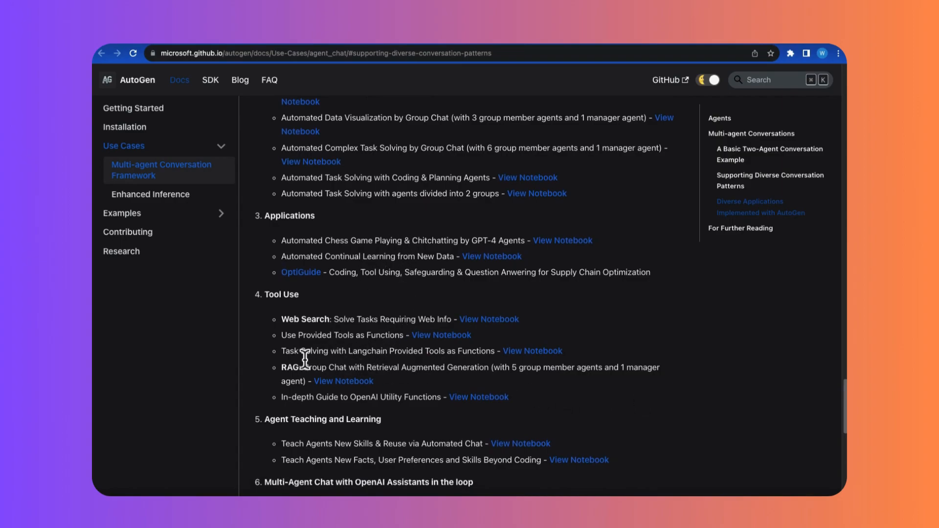
pyautogui.scroll(-3)
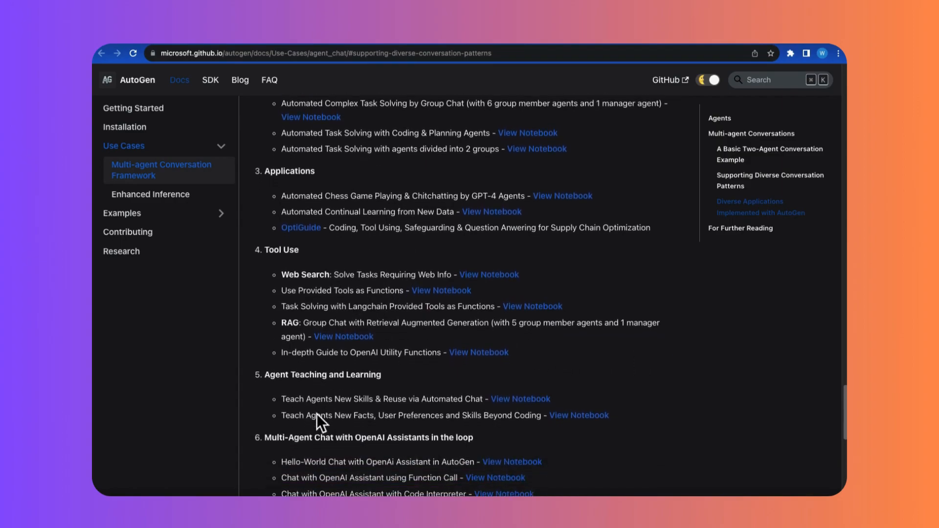
pyautogui.scroll(-3)
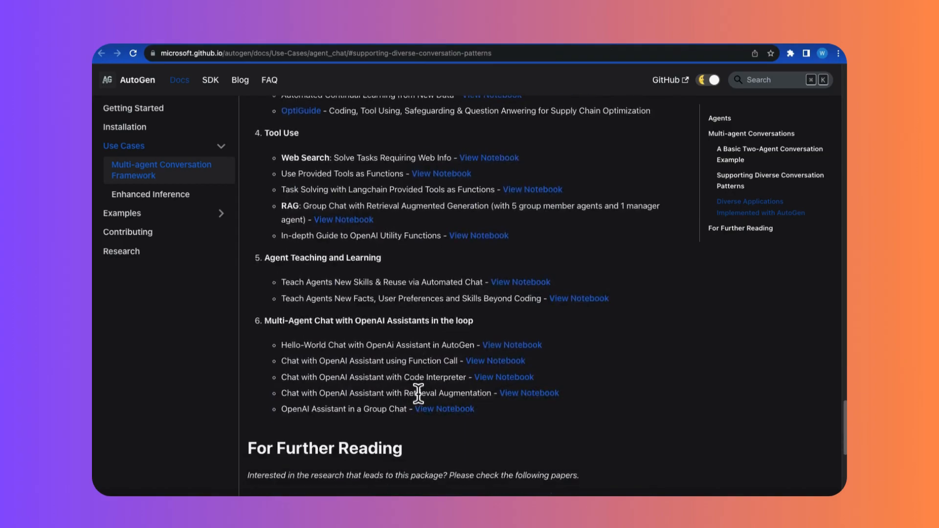
pyautogui.scroll(-3)
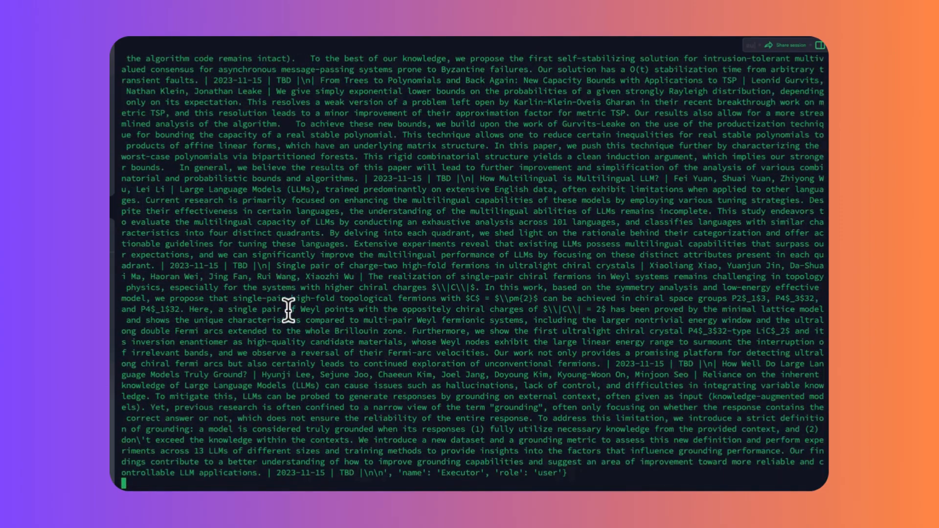
pyautogui.scroll(-3)
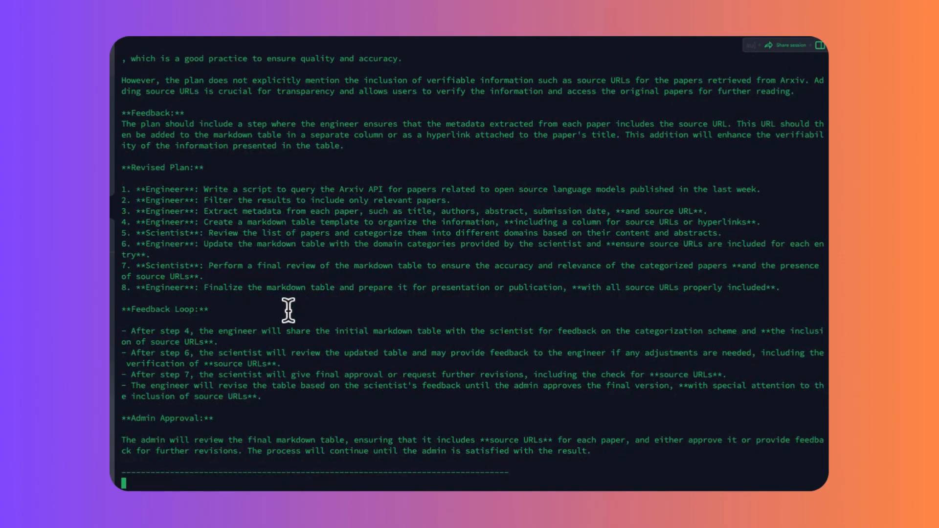
pyautogui.scroll(-3)
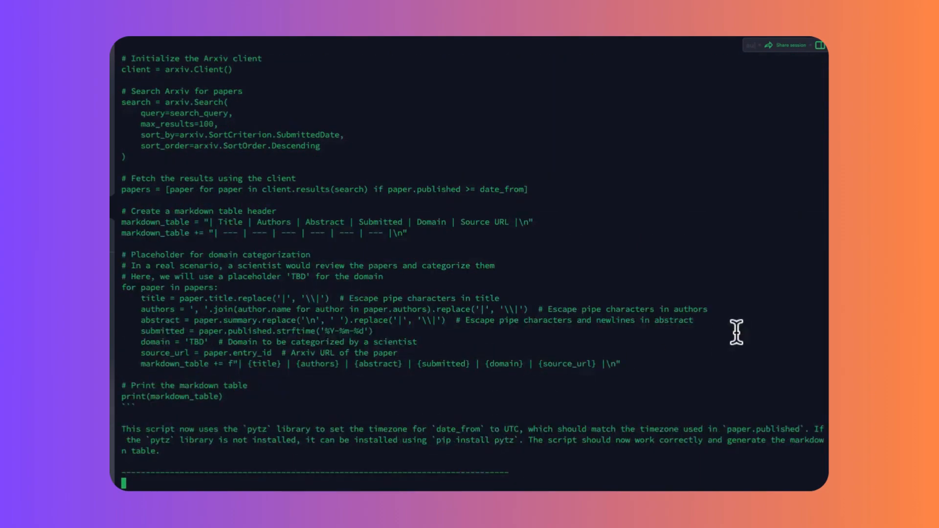
pyautogui.scroll(-3)
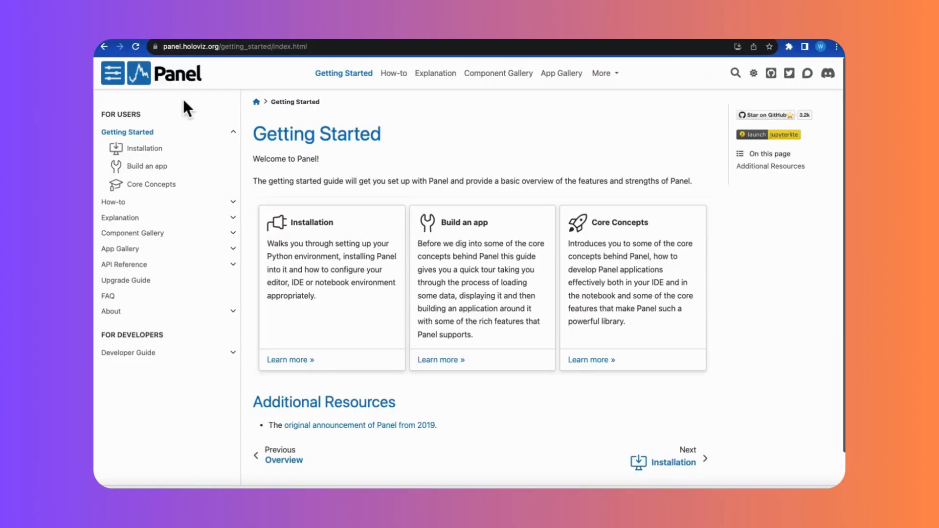
pyautogui.moveTo(464, 263)
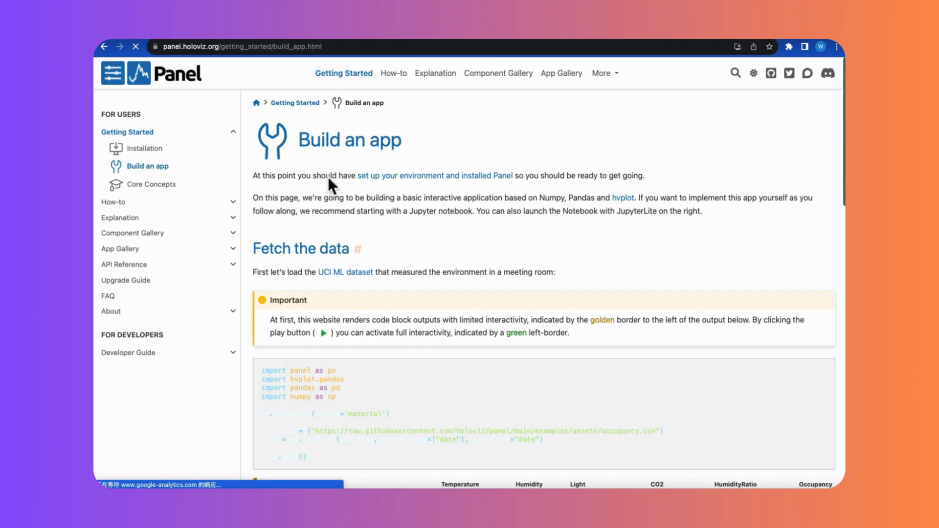
# Scroll the Build an app guide down to the Explore parameter space interactive example.
pyautogui.scroll(-3)
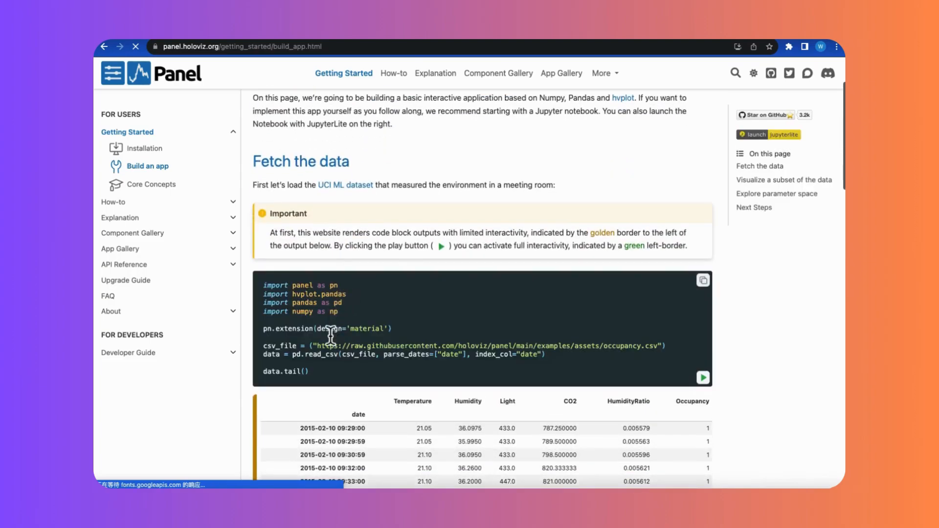
pyautogui.scroll(-3)
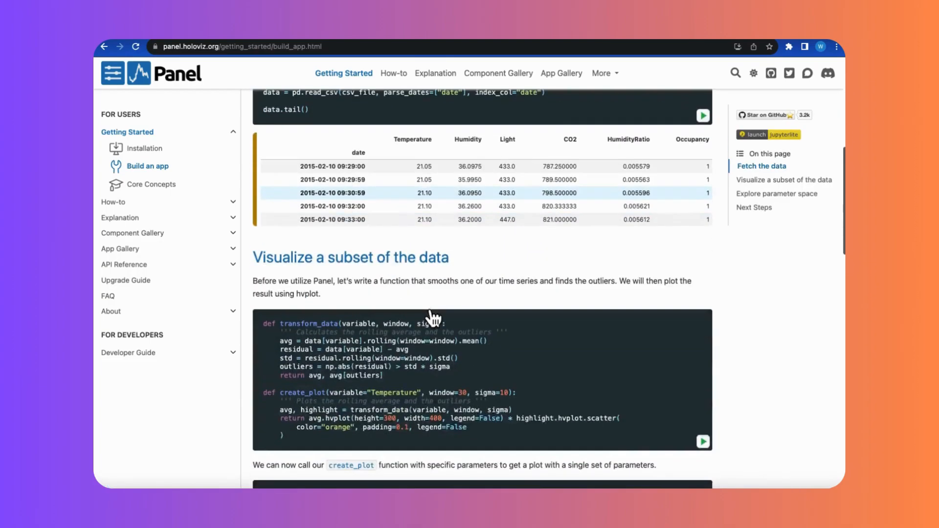
pyautogui.scroll(-3)
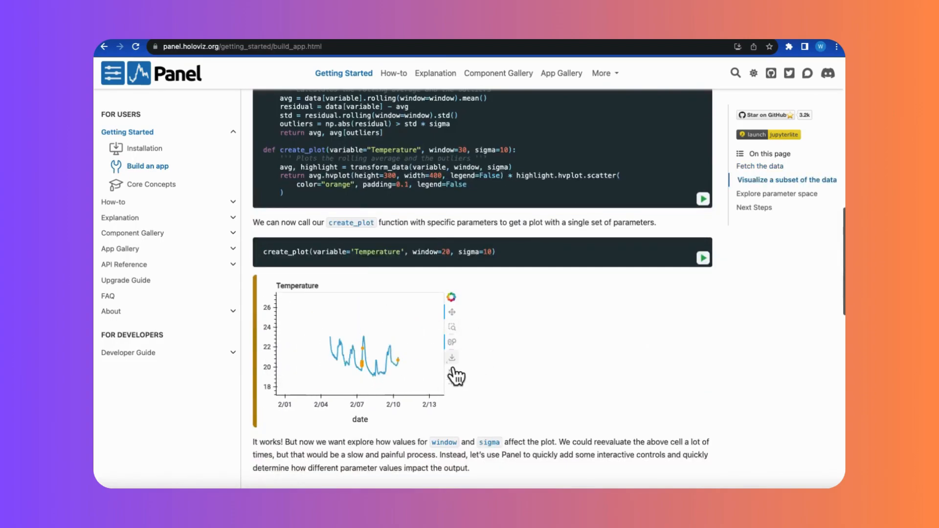
pyautogui.scroll(-3)
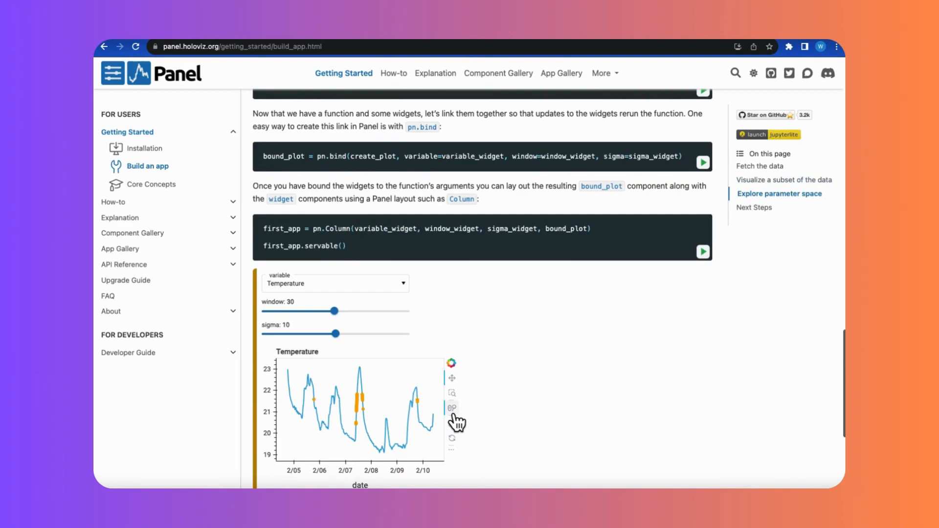
pyautogui.moveTo(335, 311)
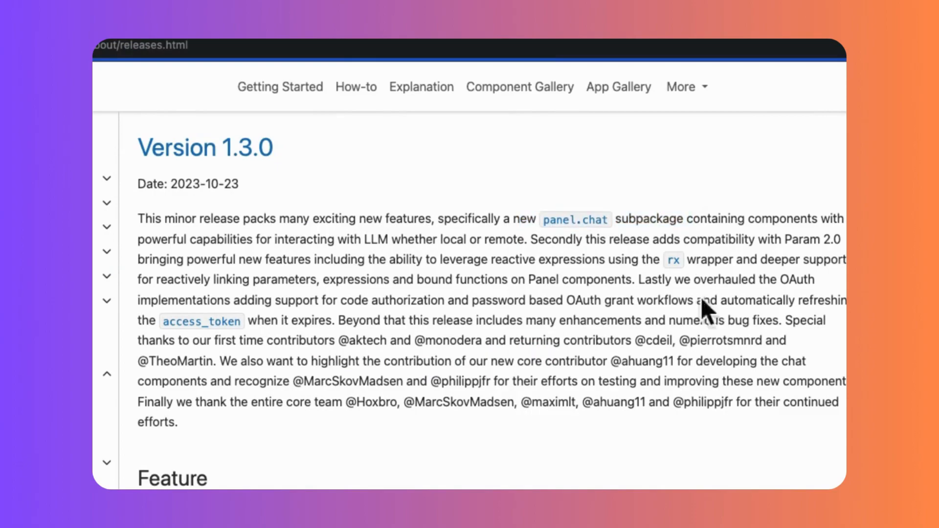
pyautogui.moveTo(491, 314)
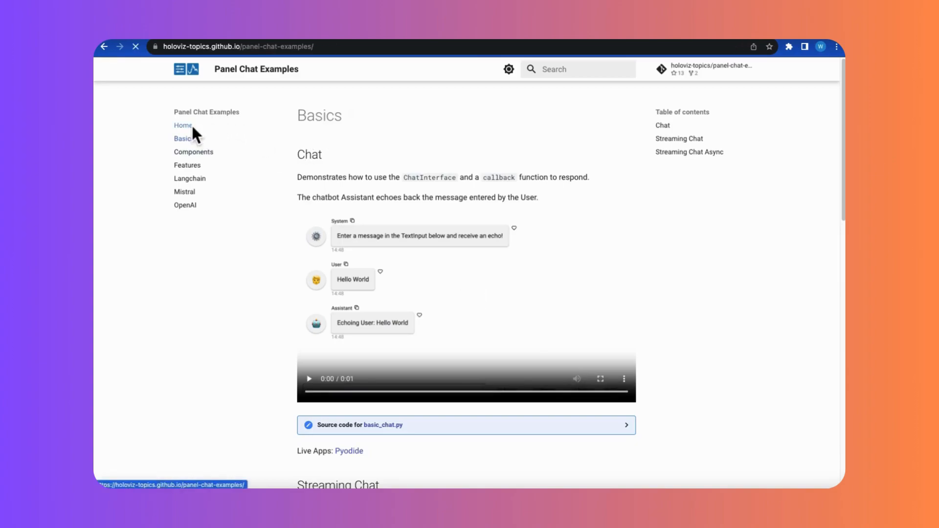
# Reach the Panel Chat Examples Features page with the Chained Response demo.
pyautogui.click(183, 125)
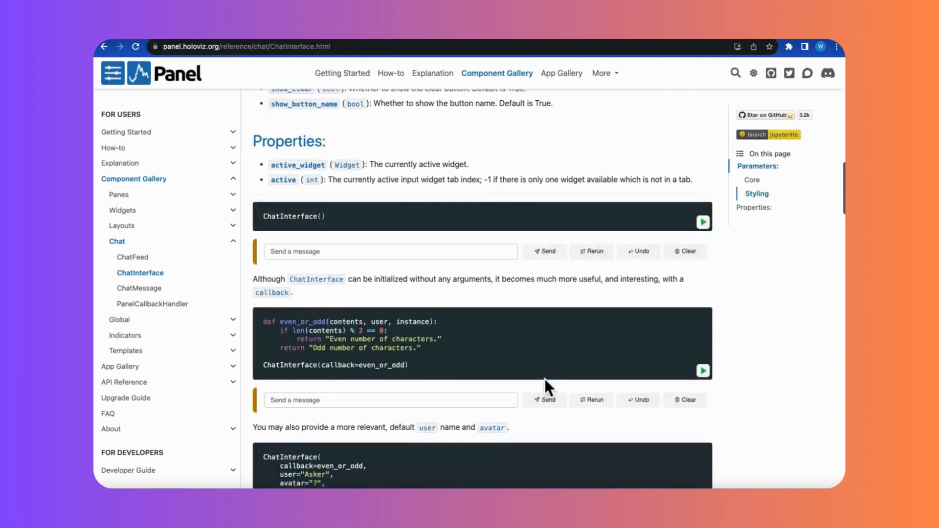
pyautogui.scroll(-3)
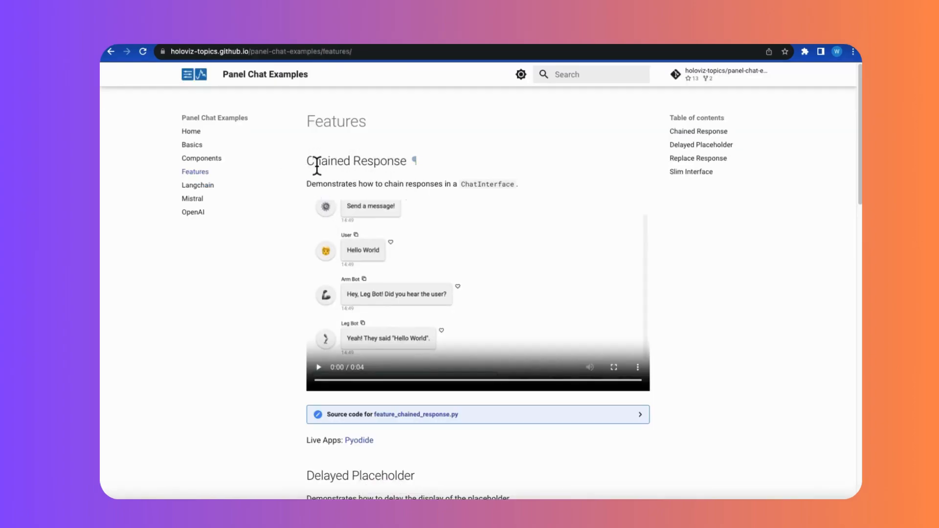
pyautogui.moveTo(206, 274)
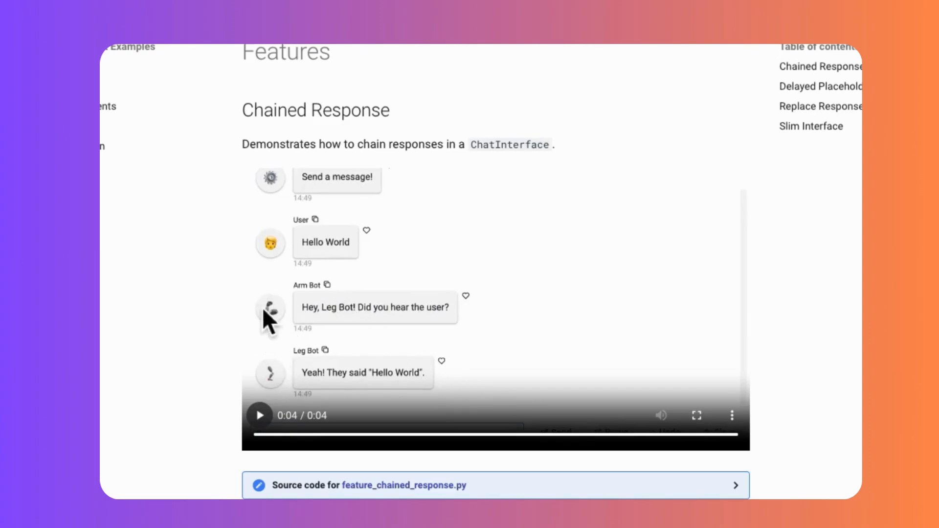
pyautogui.moveTo(284, 384)
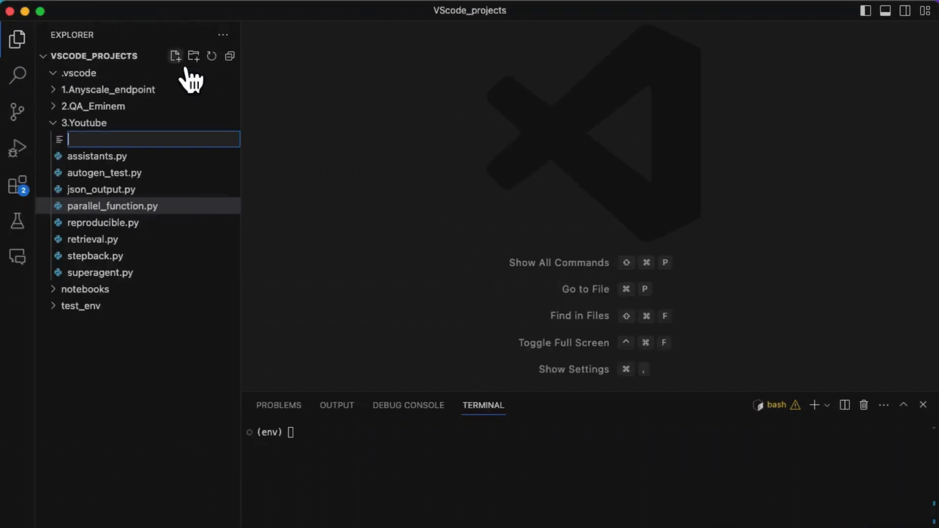
# Name the new file in the 3.Youtube folder panel_test.py.
pyautogui.write('panel')
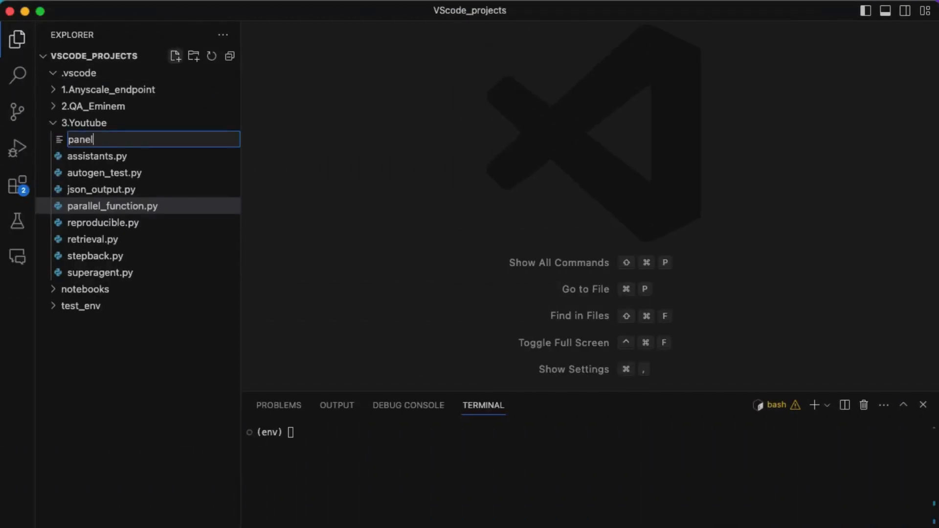
pyautogui.write('_test.py')
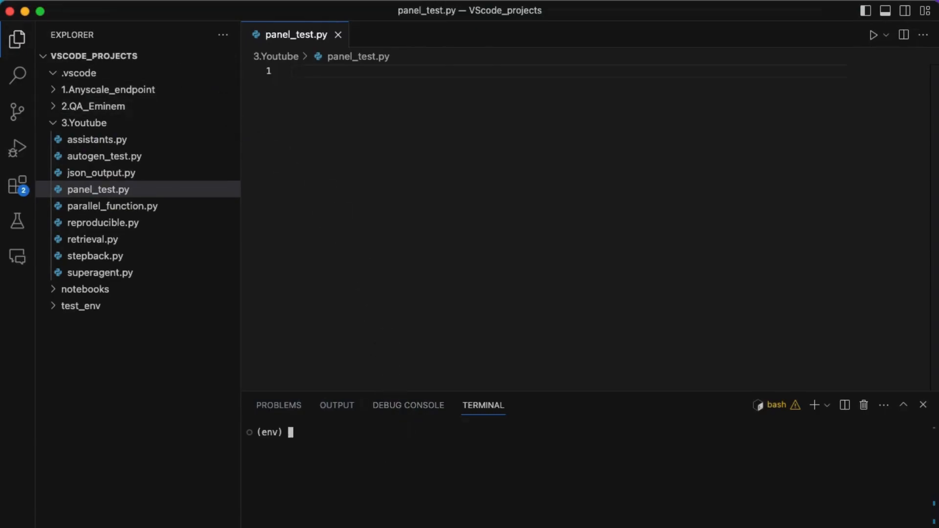
# Run pip install --upgrade panel in the integrated terminal.
pyautogui.write('pip install')
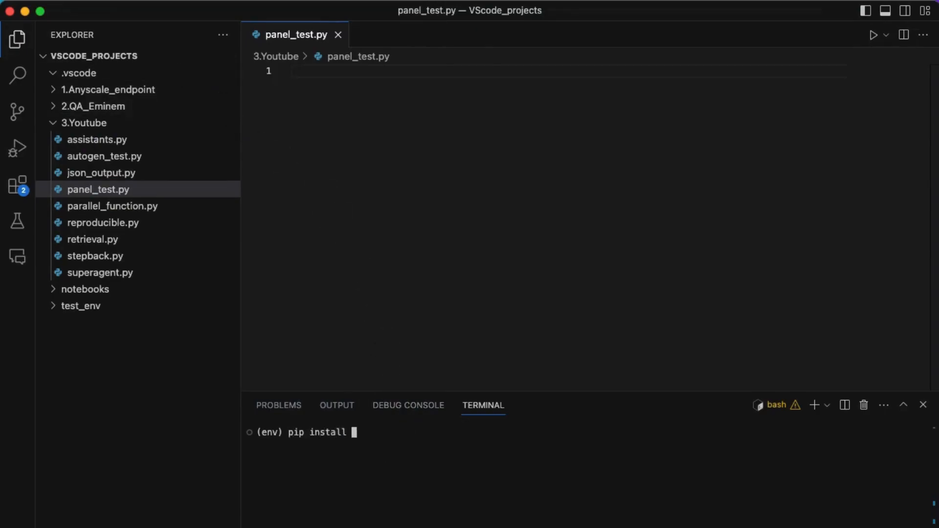
pyautogui.write('--upgrade')
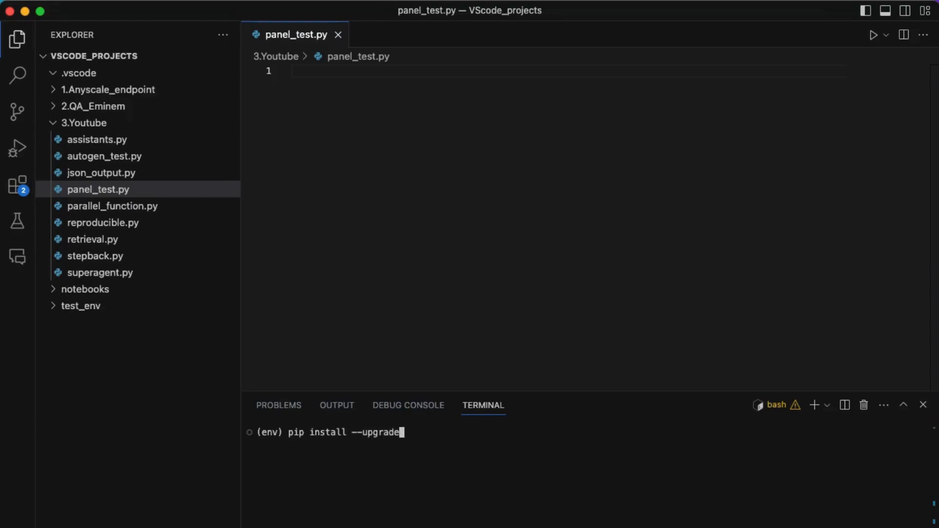
pyautogui.write('panel')
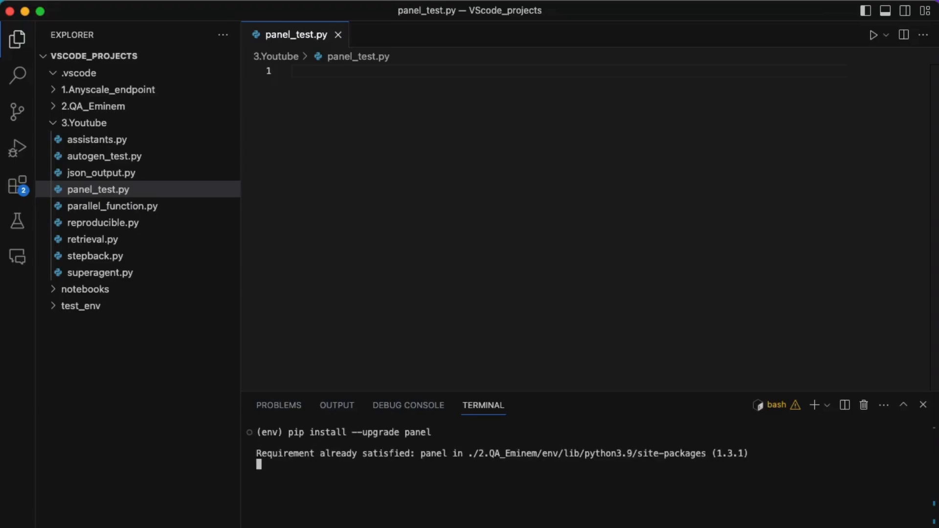
pyautogui.scroll(-3)
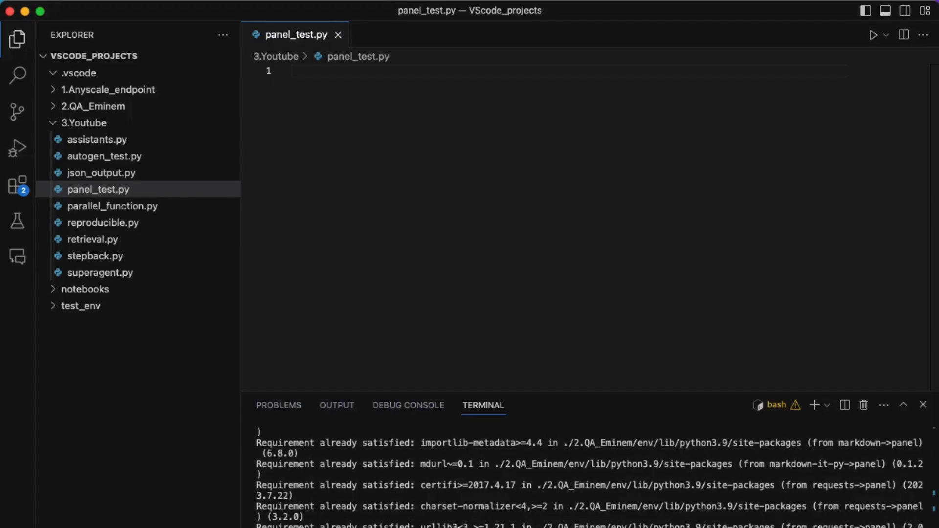
pyautogui.scroll(-3)
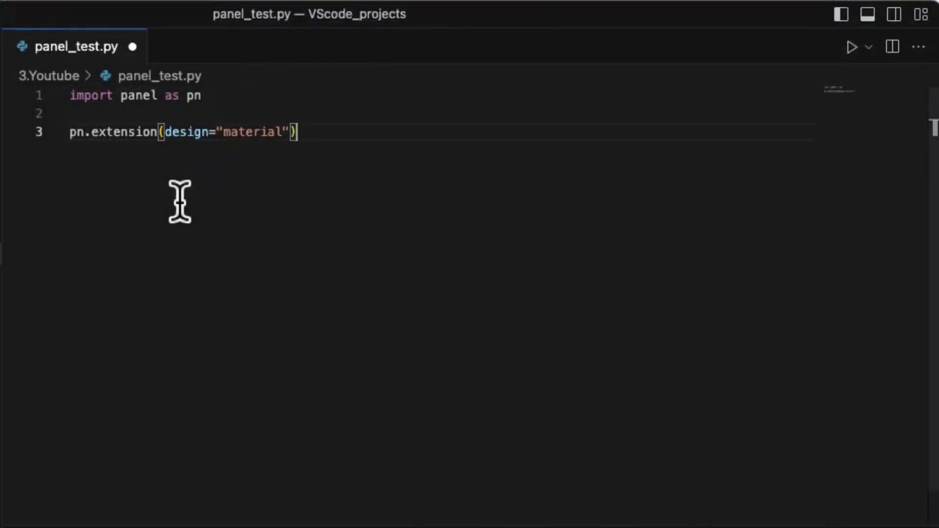
pyautogui.moveTo(370, 347)
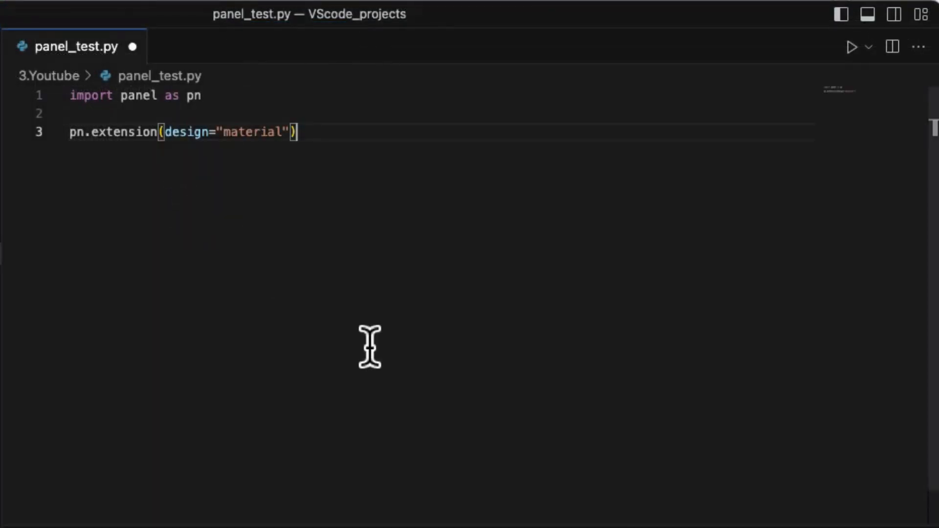
# Paste the ChatInterface example with an echo callback into panel_test.py and space out the callback.
pyautogui.press('enter')
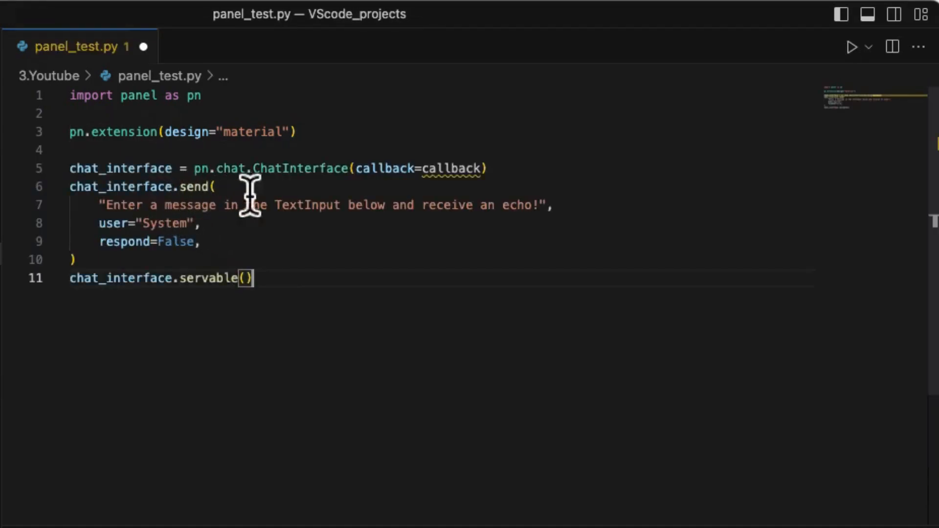
pyautogui.moveTo(189, 276)
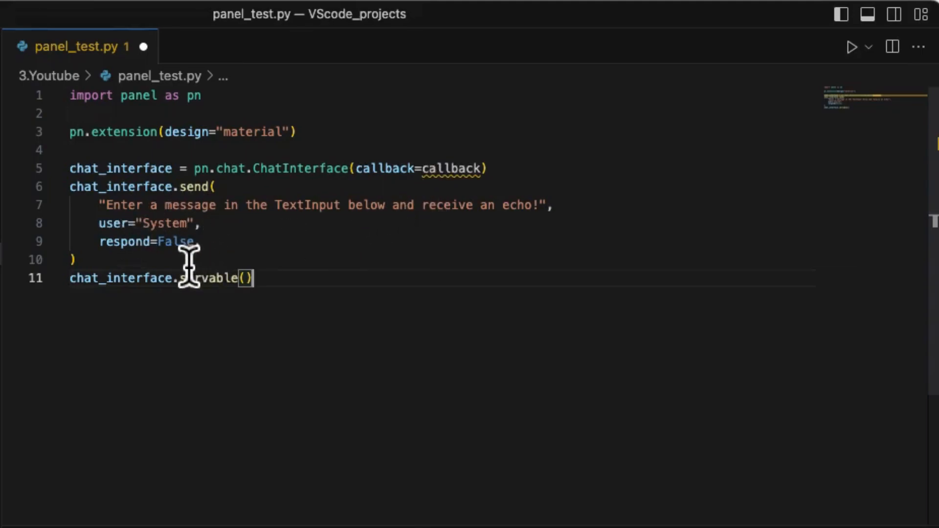
pyautogui.doubleClick(448, 168)
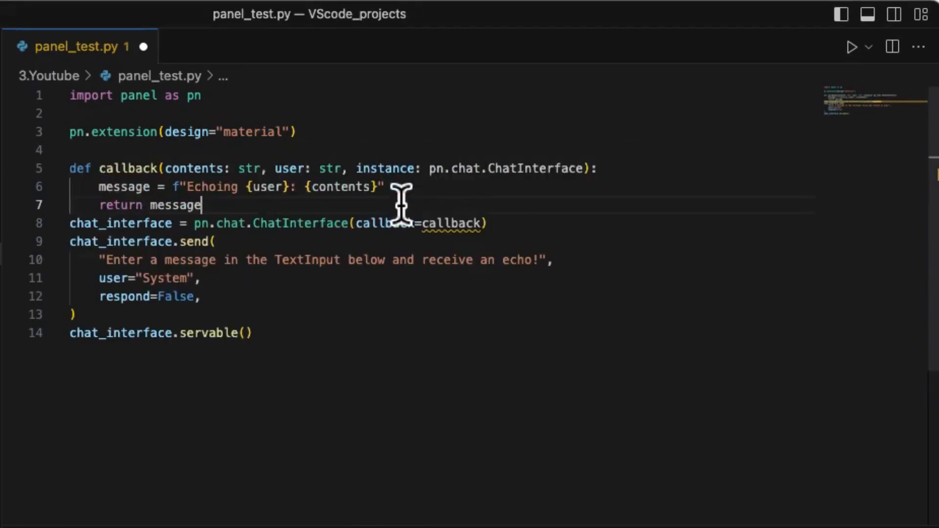
pyautogui.press('Enter')
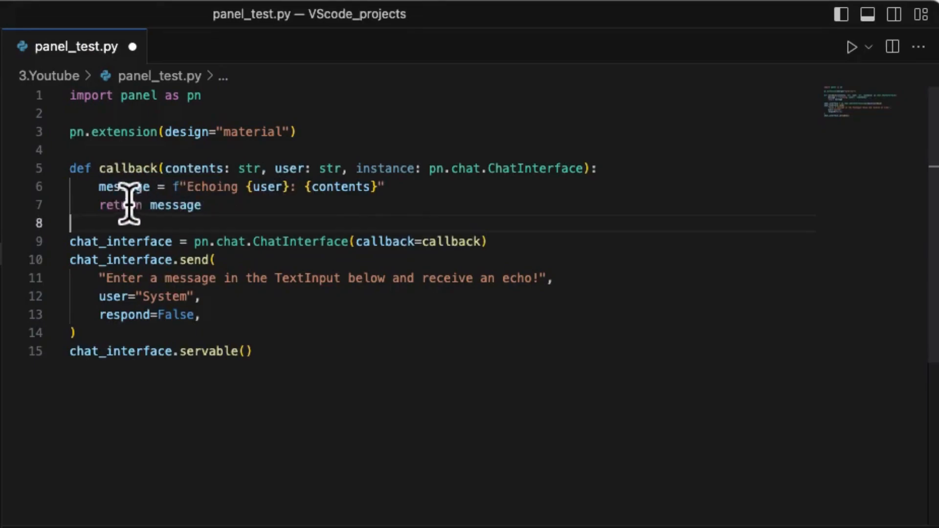
pyautogui.moveTo(174, 186); pyautogui.dragTo(383, 186)
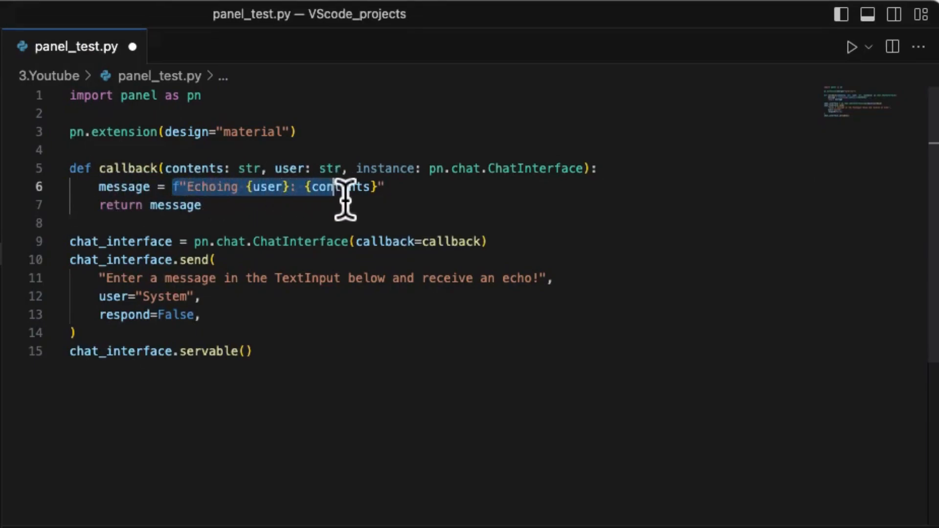
pyautogui.click(119, 204)
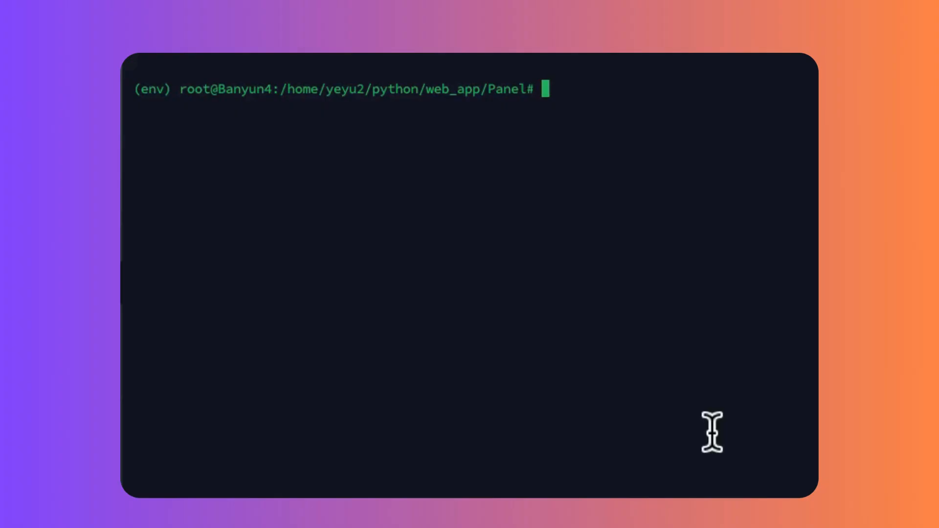
# Run panel serve panel_test.py so the app starts at localhost:5006/panel_test.
pyautogui.write('panel serv')
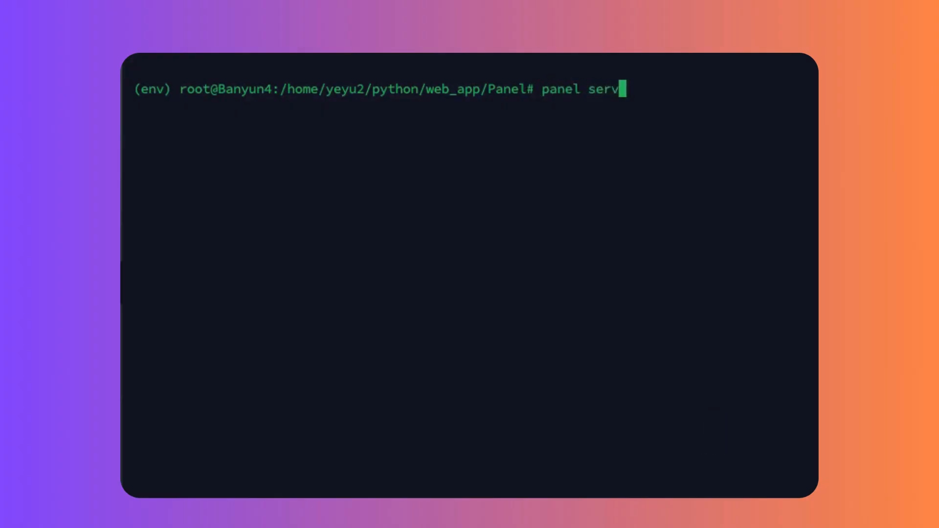
pyautogui.write('e pa')
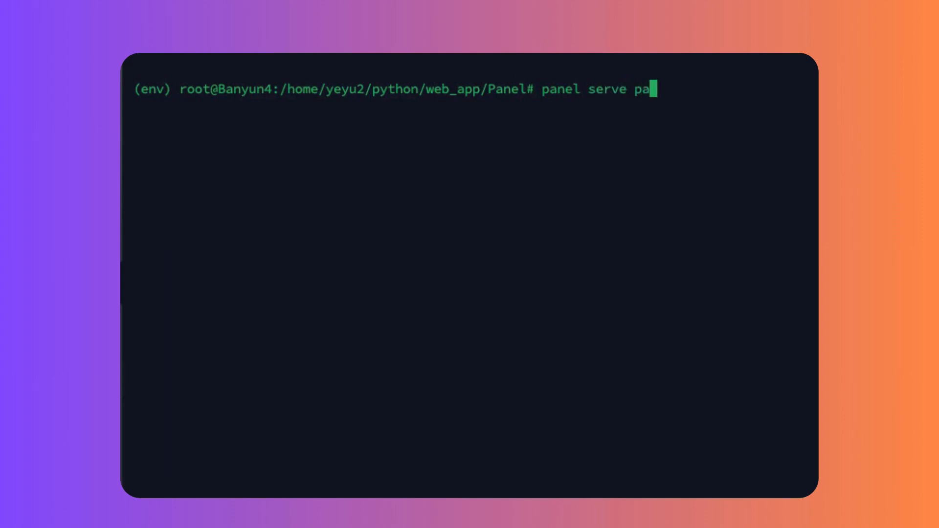
pyautogui.write('nel_')
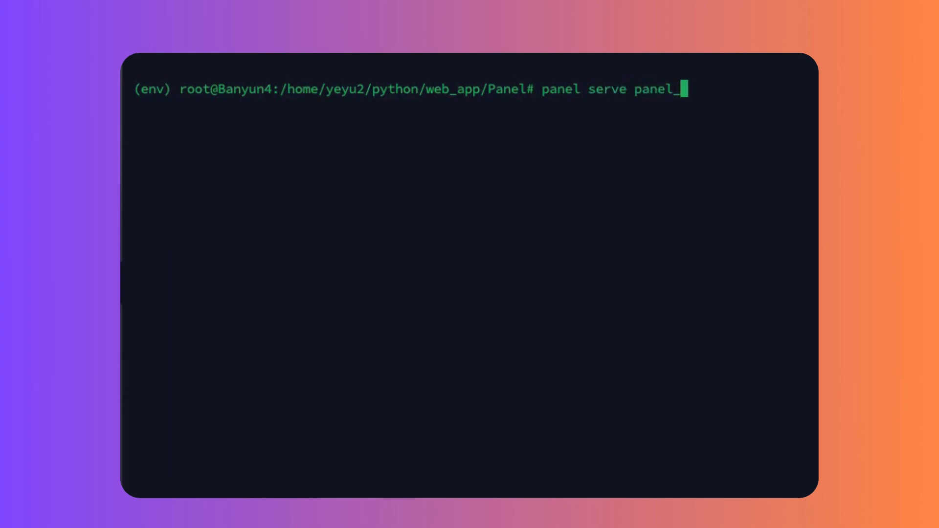
pyautogui.write('test.py')
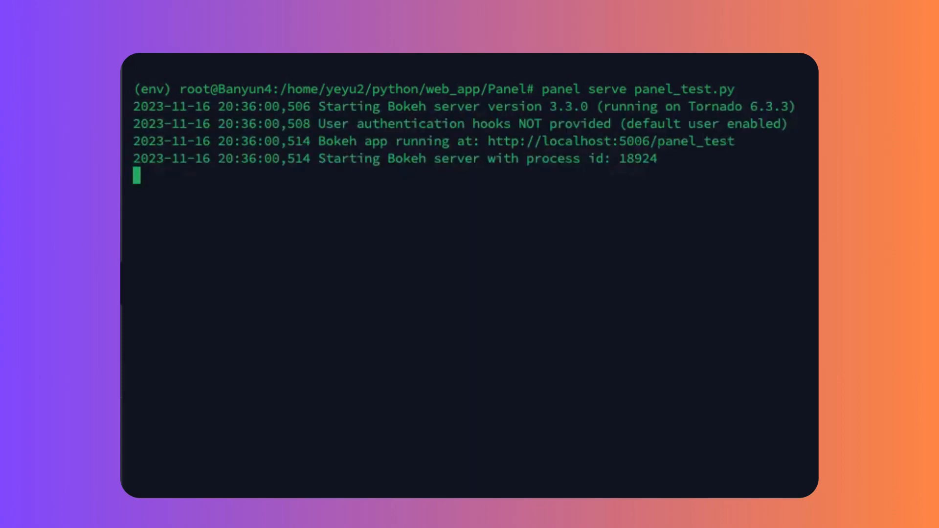
pyautogui.moveTo(501, 185)
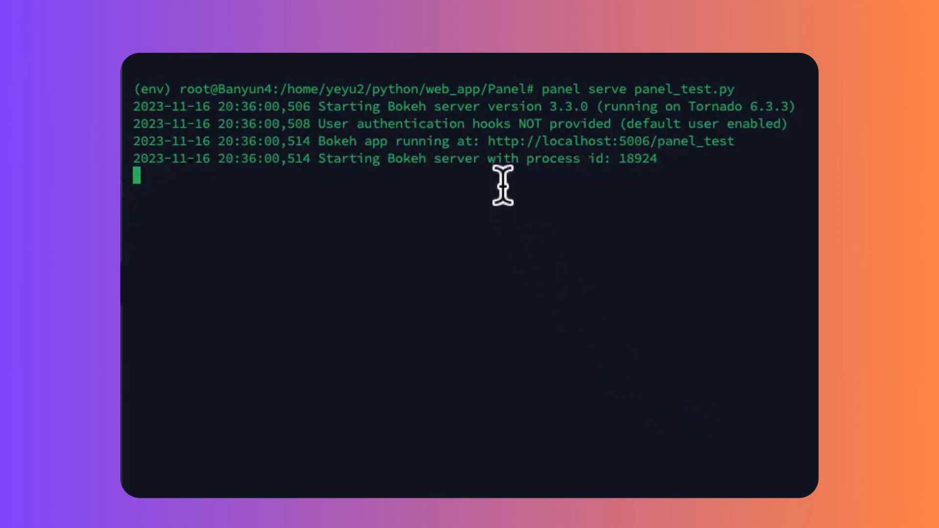
pyautogui.moveTo(488, 141); pyautogui.dragTo(740, 141)
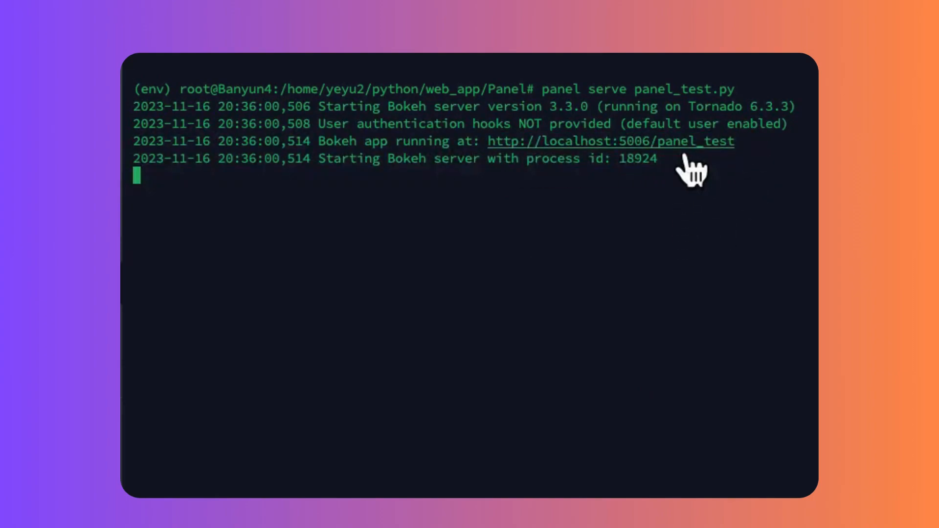
# Send 'Hello there' in the served echo chat app at localhost.
pyautogui.click(609, 141)
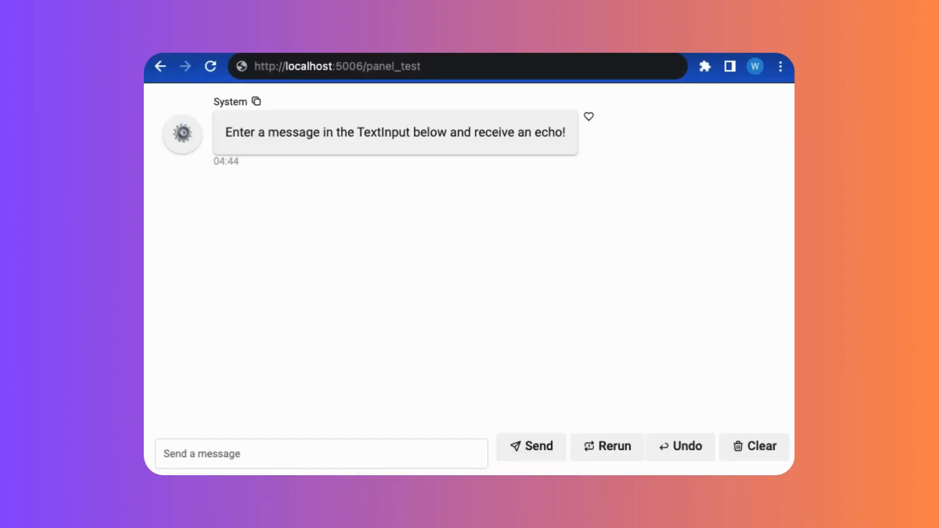
pyautogui.write('Hello')
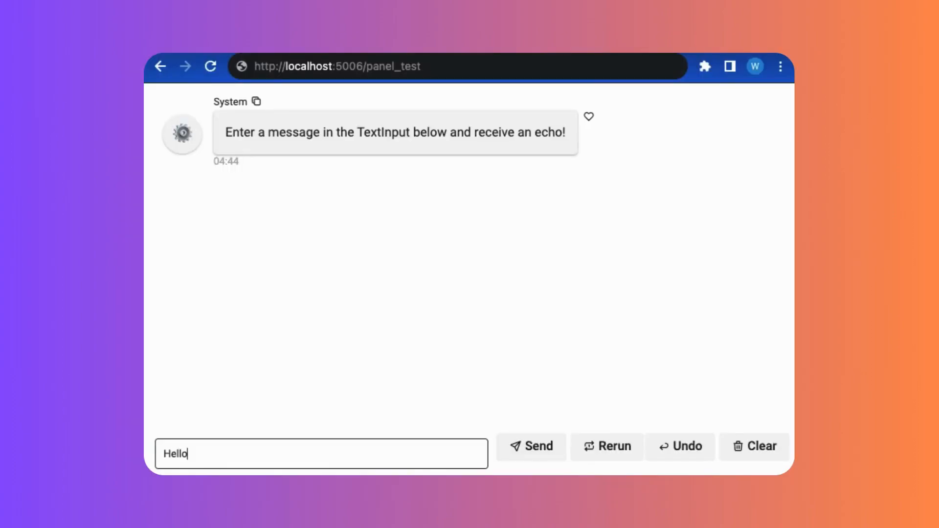
pyautogui.write('there')
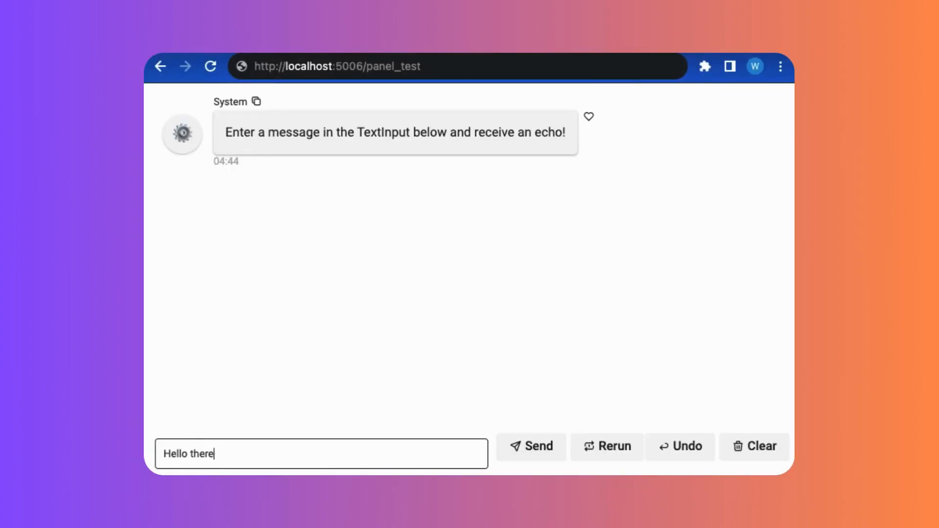
pyautogui.click(530, 446)
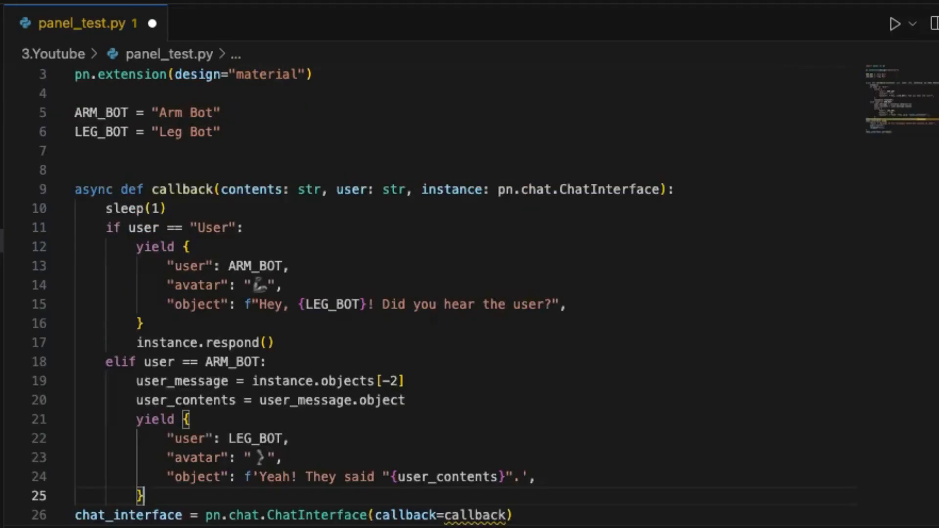
pyautogui.moveTo(170, 317)
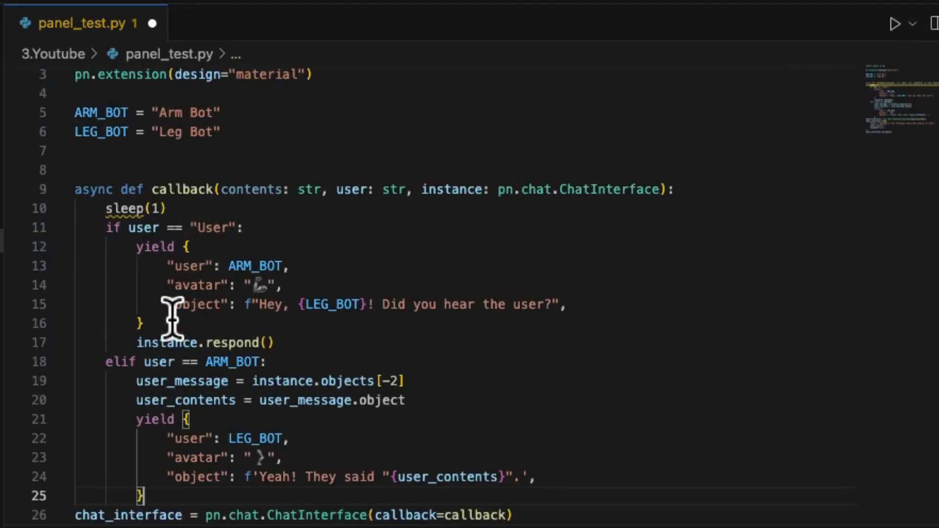
pyautogui.scroll(-3)
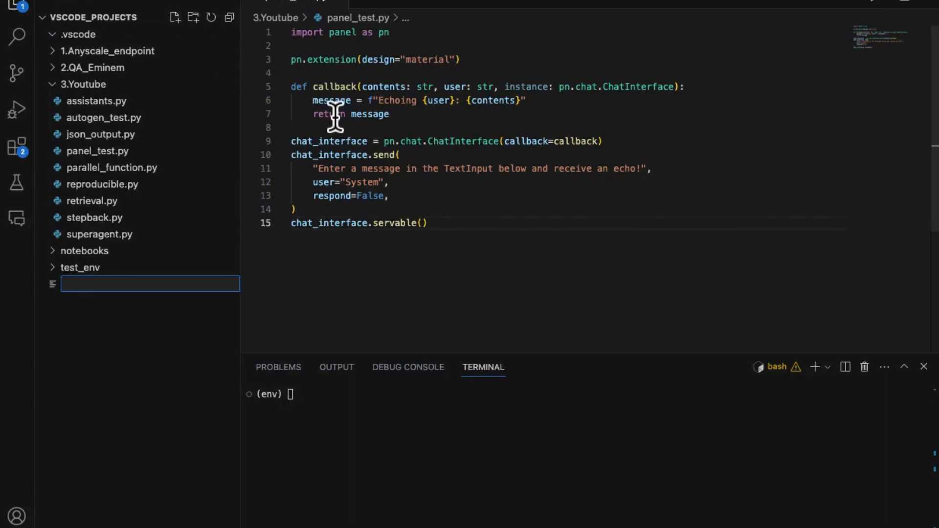
# Create a new file named panel_autogen.py in the Explorer.
pyautogui.write('panel_autogen')
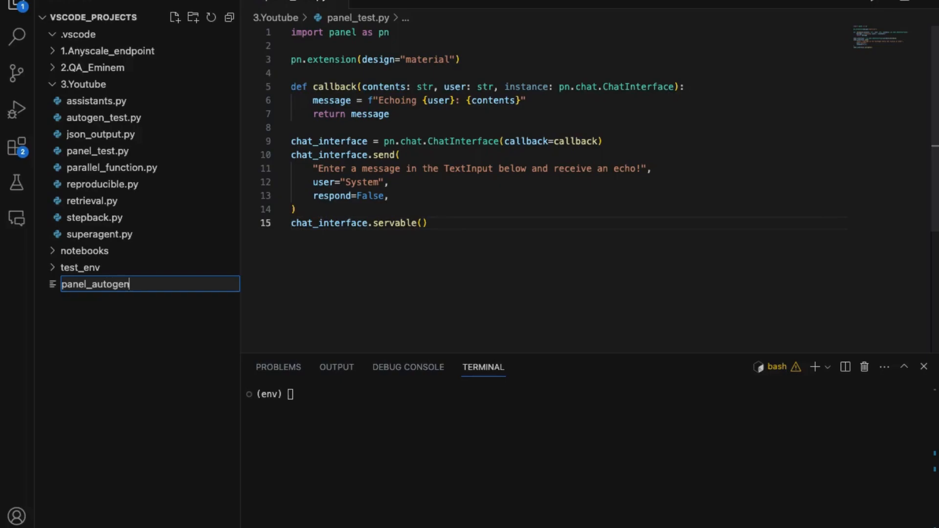
pyautogui.press('Enter')
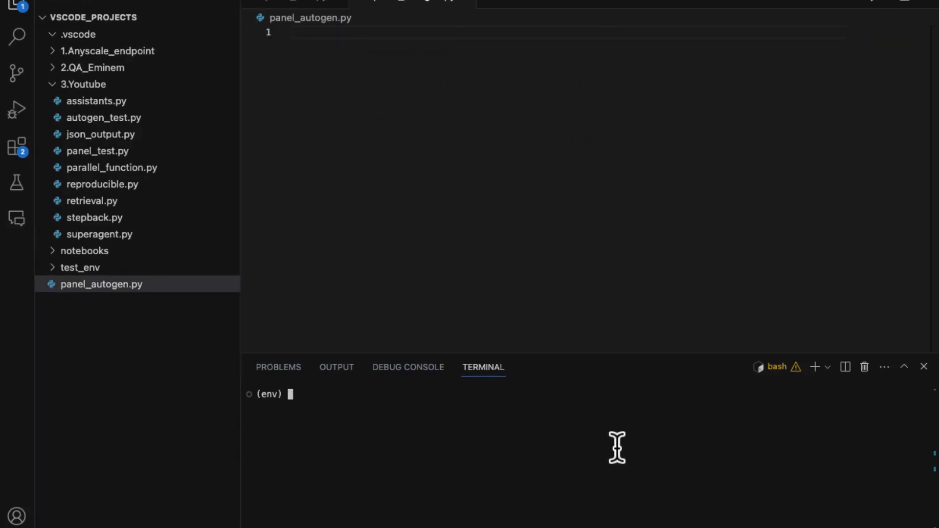
# Enter pip install pyautogen in the integrated terminal.
pyautogui.write('pip install p')
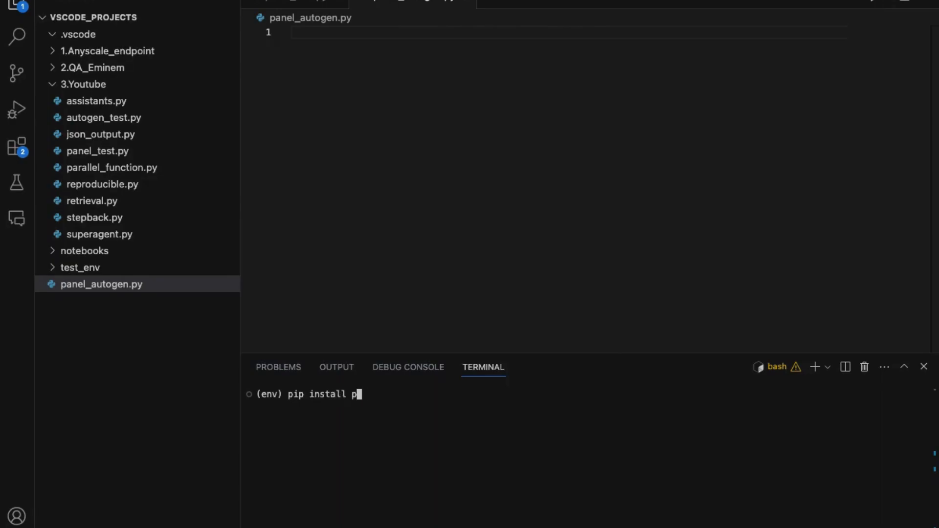
pyautogui.write('yautogen')
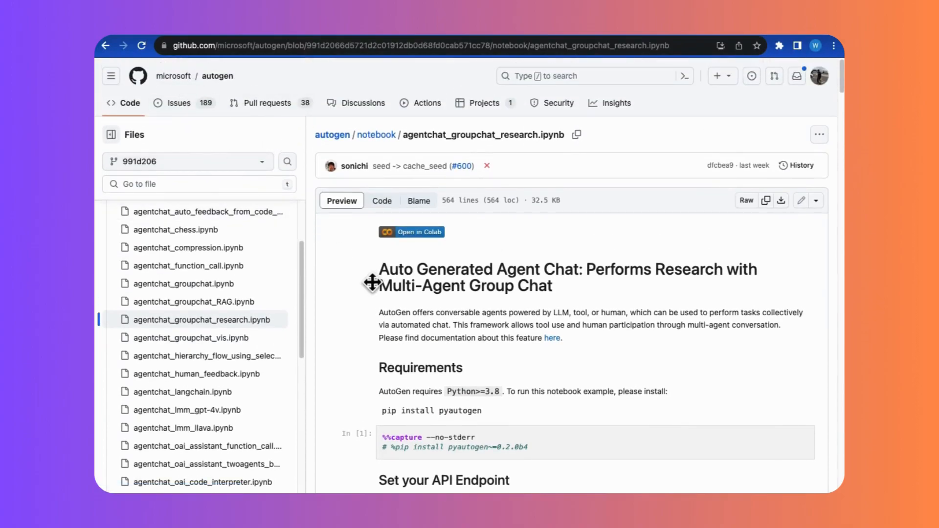
# Scroll the agentchat_groupchat_research notebook on GitHub down to the Construct Agents cell.
pyautogui.scroll(-3)
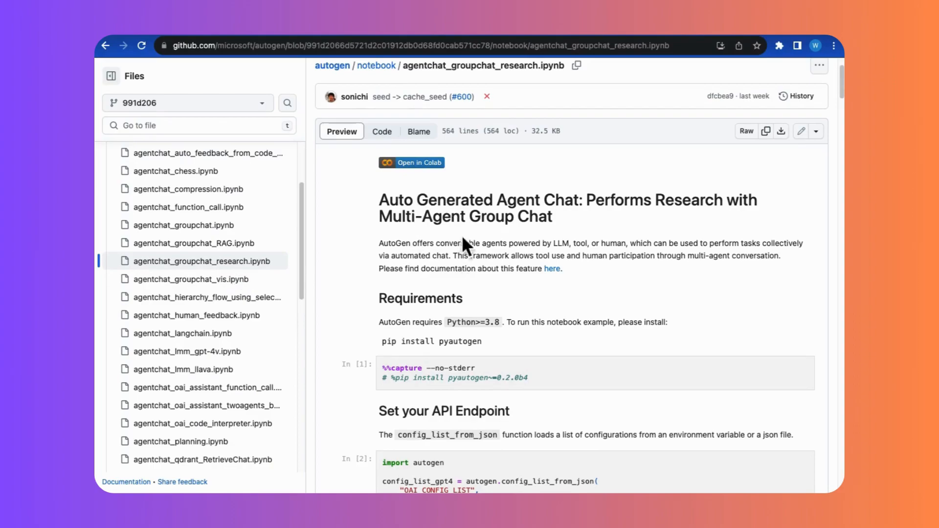
pyautogui.scroll(-3)
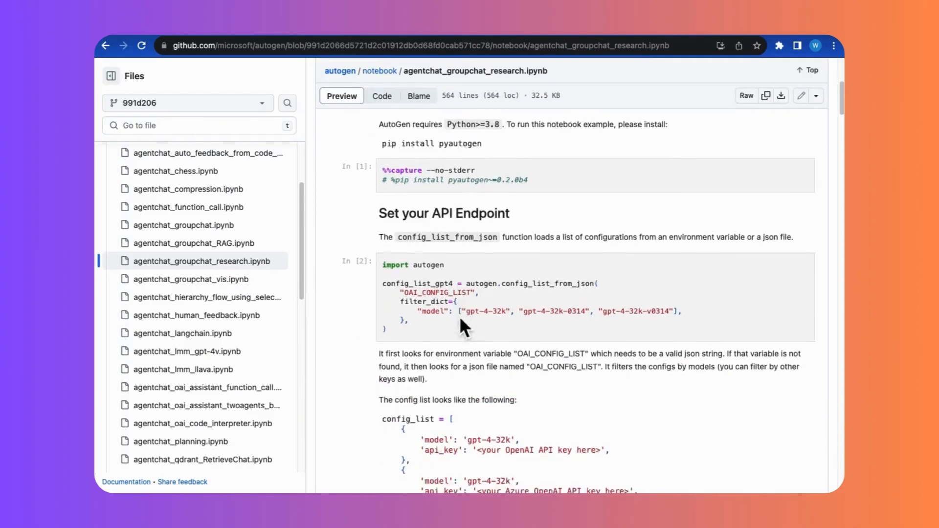
pyautogui.scroll(-3)
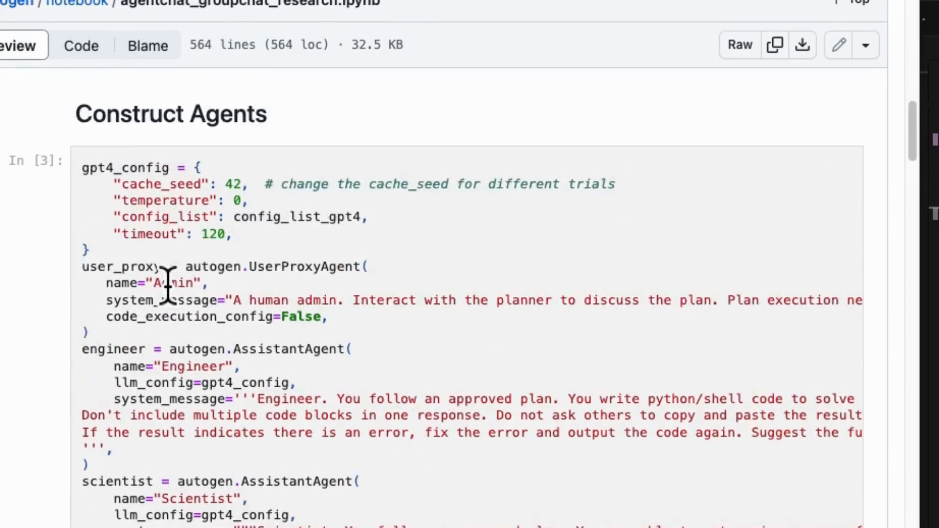
pyautogui.scroll(-3)
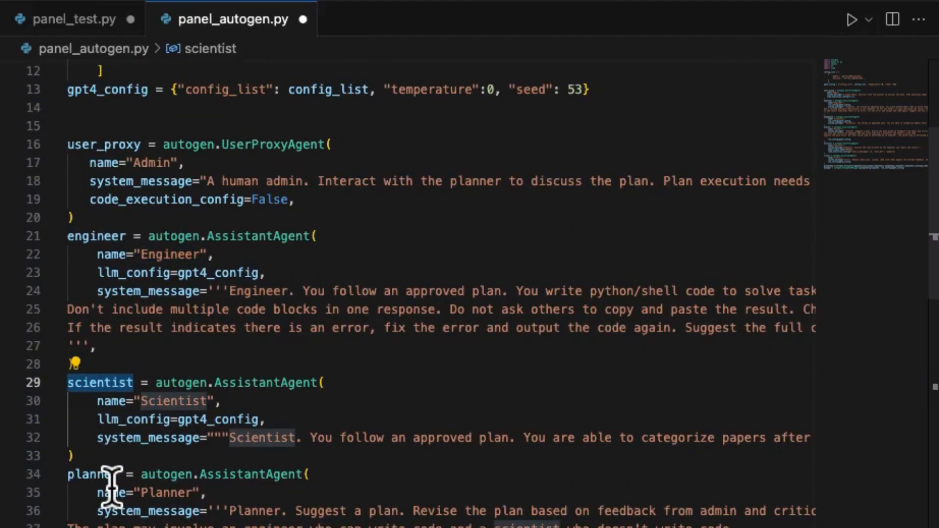
# Adjust the pasted user_proxy parameters and review the executor, critic and group chat manager code.
pyautogui.scroll(-3)
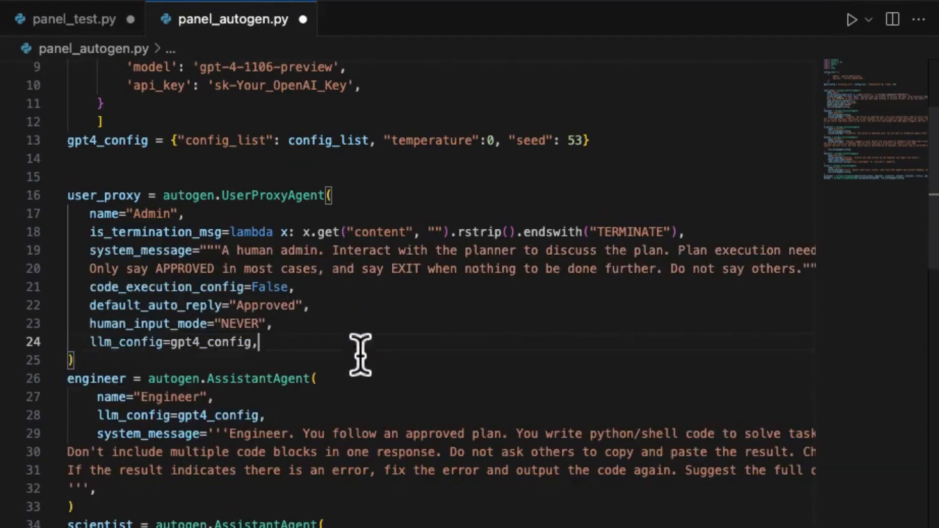
pyautogui.moveTo(346, 194)
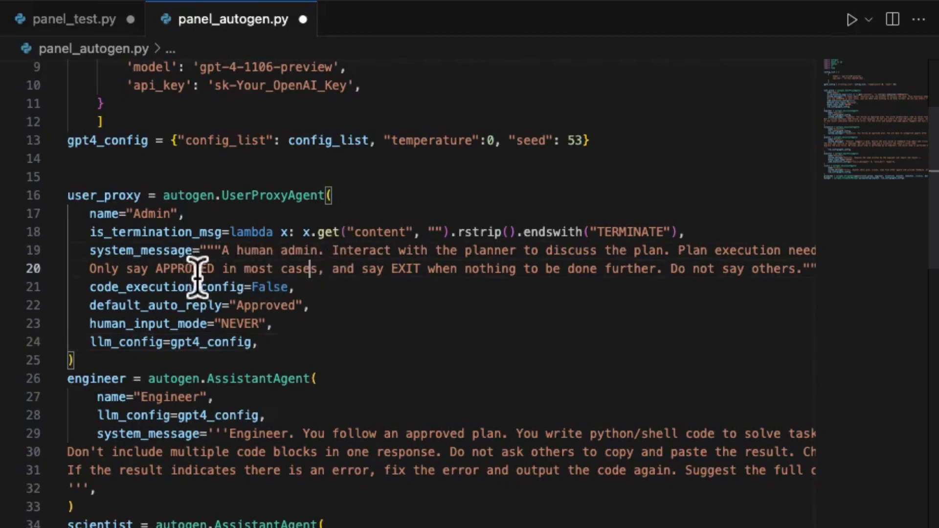
pyautogui.moveTo(317, 269); pyautogui.dragTo(294, 287)
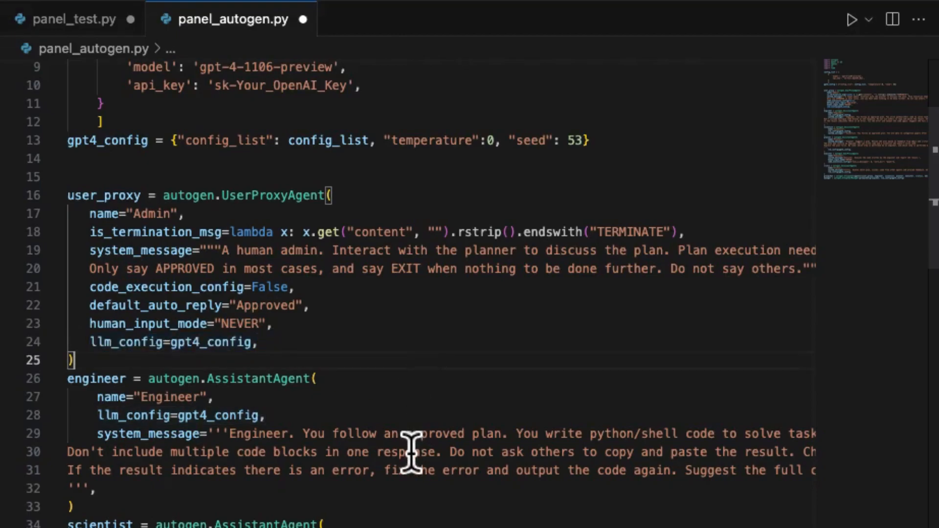
pyautogui.scroll(-3)
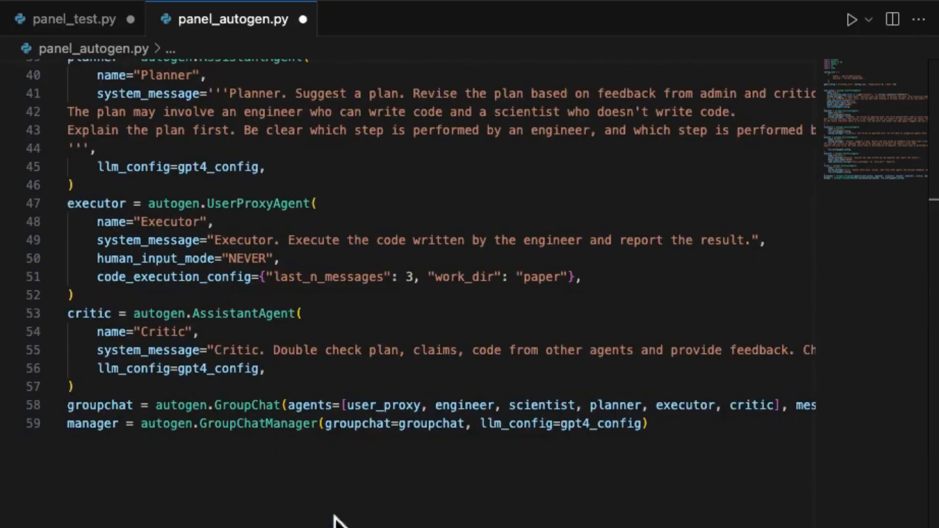
pyautogui.scroll(-3)
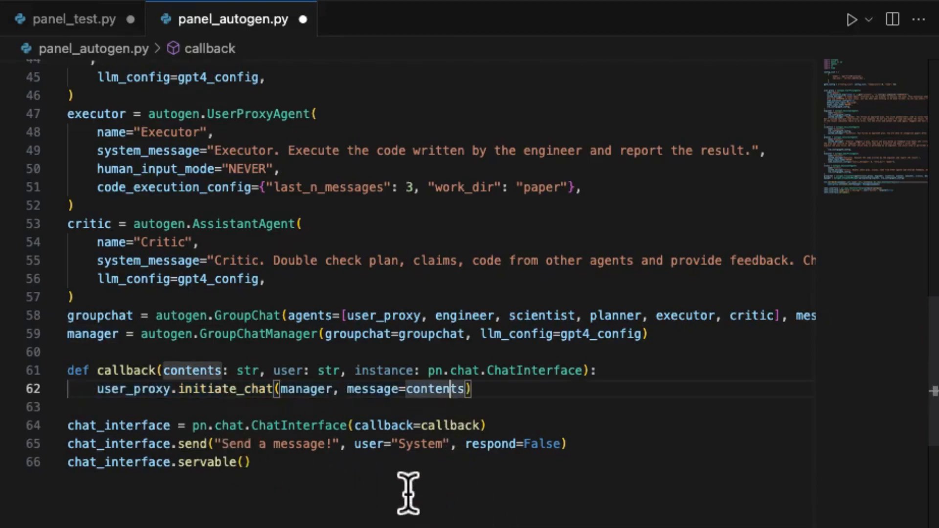
pyautogui.moveTo(328, 485)
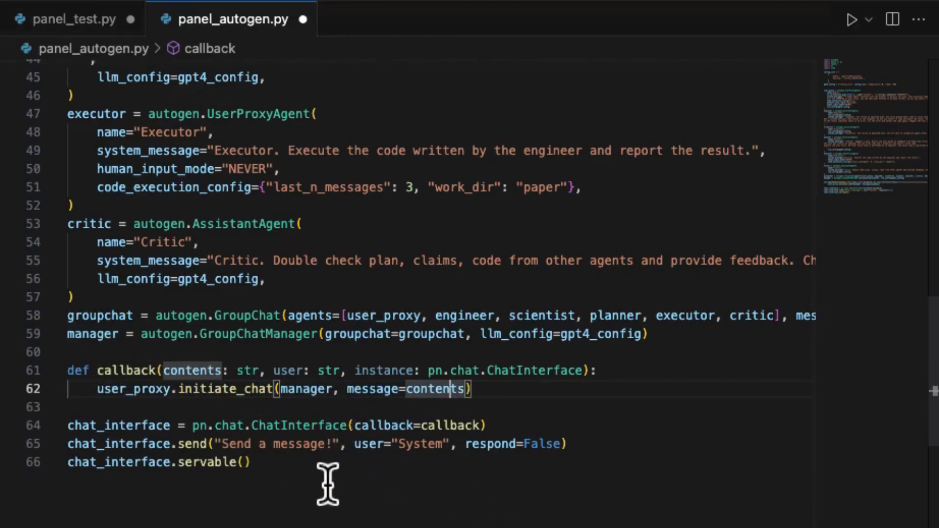
pyautogui.moveTo(33, 477)
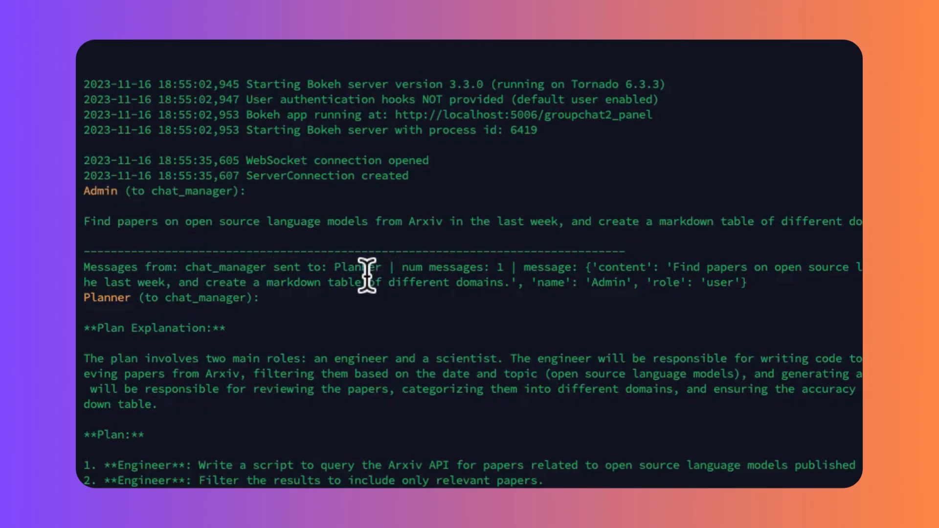
# Select the Planner speaker in the terminal log and review the agents' planning output.
pyautogui.doubleClick(106, 297)
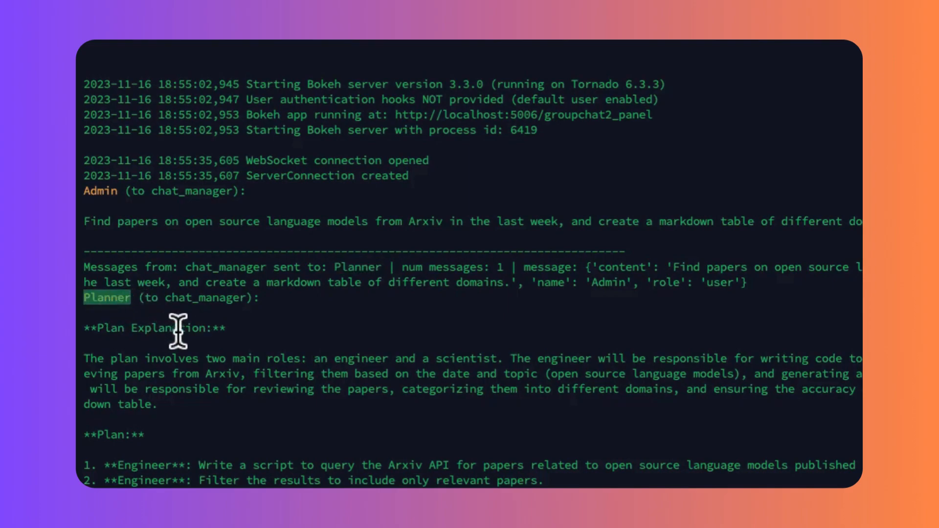
pyautogui.scroll(-3)
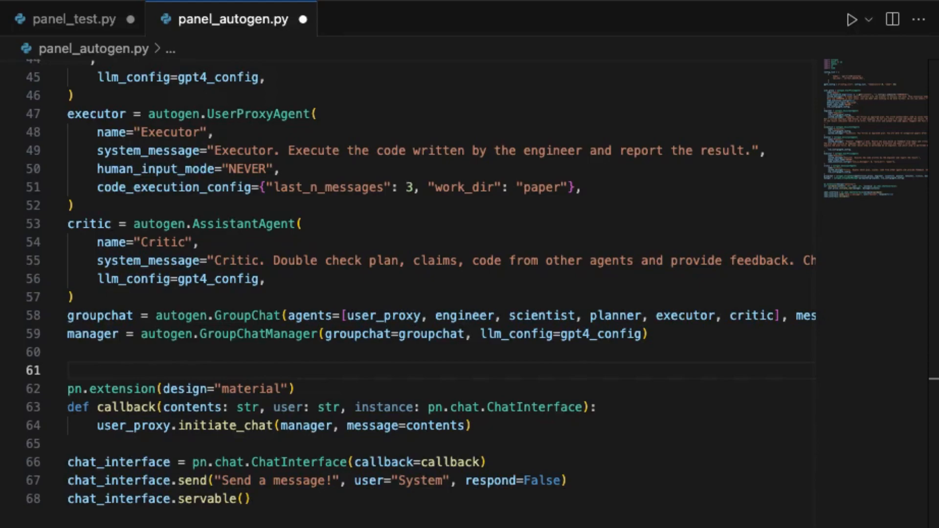
pyautogui.moveTo(90, 400)
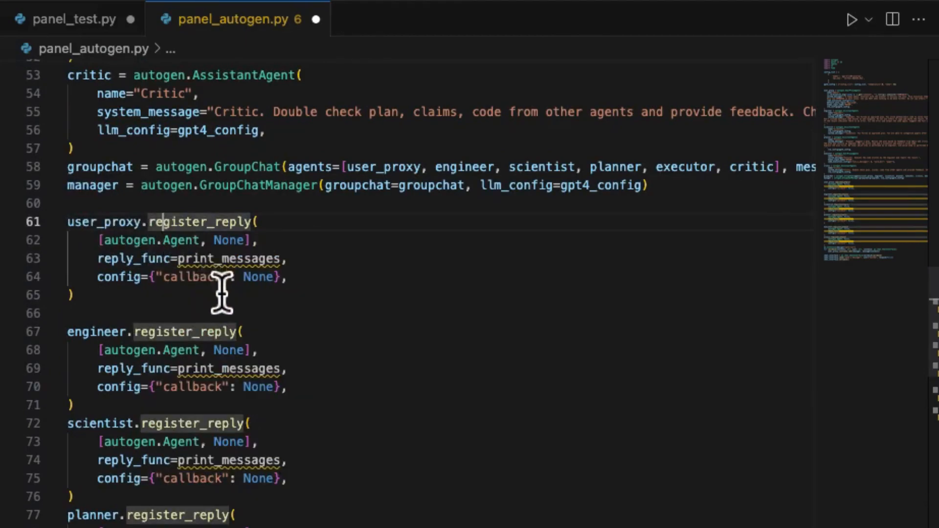
# Highlight the user_proxy.register_reply call with reply_func=print_messages and config callback None.
pyautogui.doubleClick(133, 258)
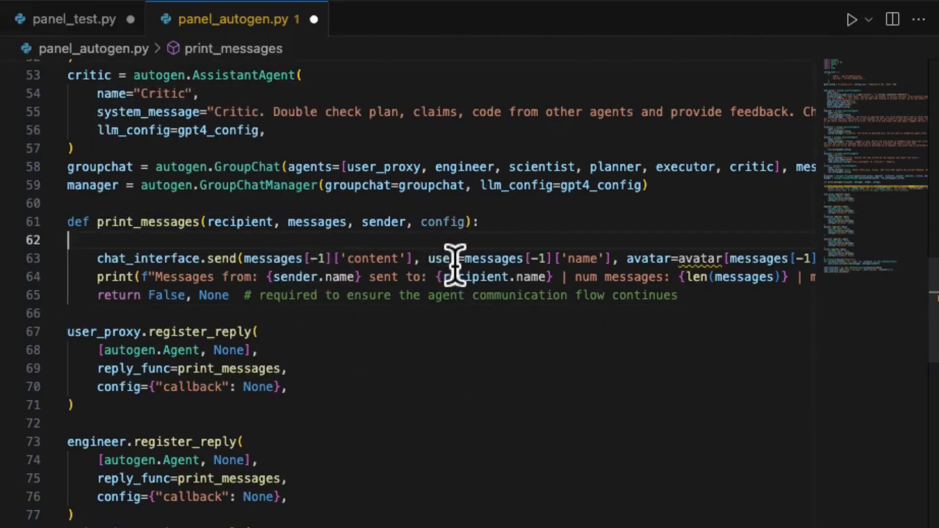
pyautogui.moveTo(454, 258); pyautogui.dragTo(778, 258)
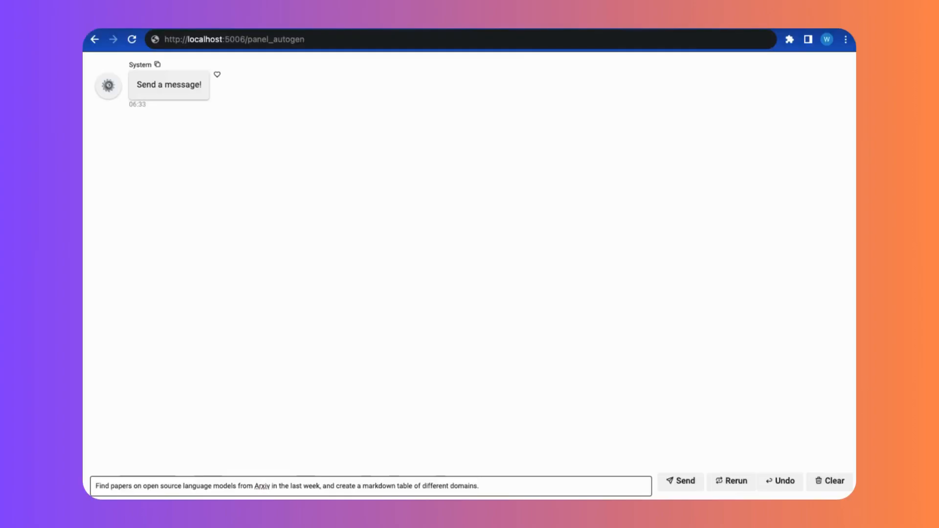
# Send the arXiv open-source language model papers request to the agents at localhost:5006/panel_autogen.
pyautogui.click(679, 482)
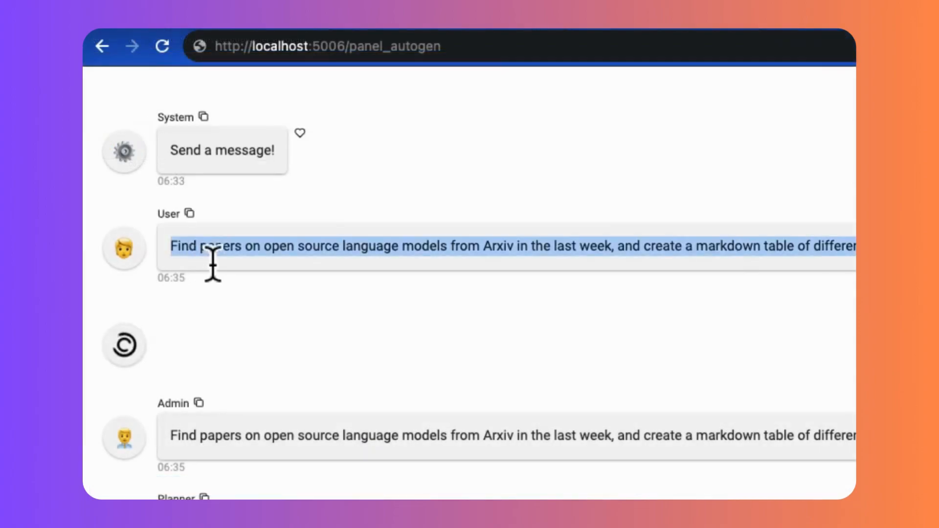
pyautogui.moveTo(327, 336)
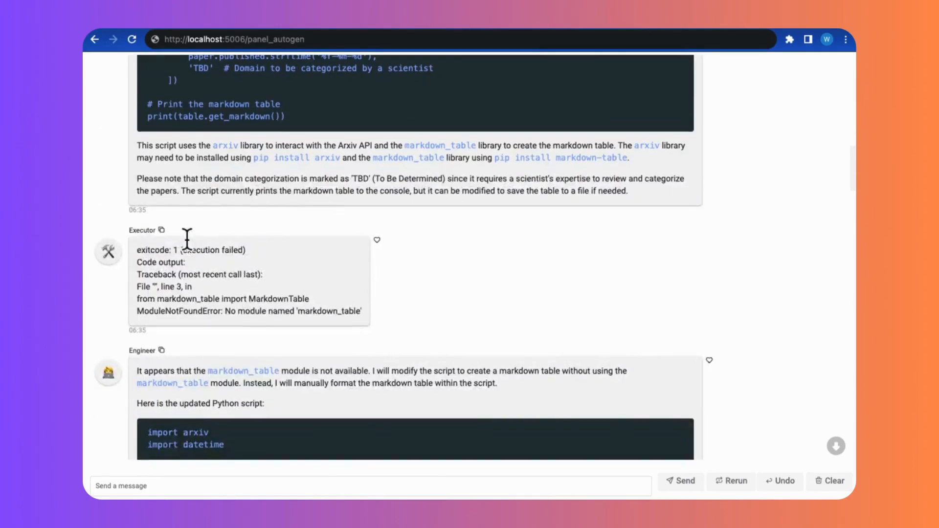
# Scroll the chat past the failed Executor run to the succeeded markdown table of arXiv papers.
pyautogui.scroll(-3)
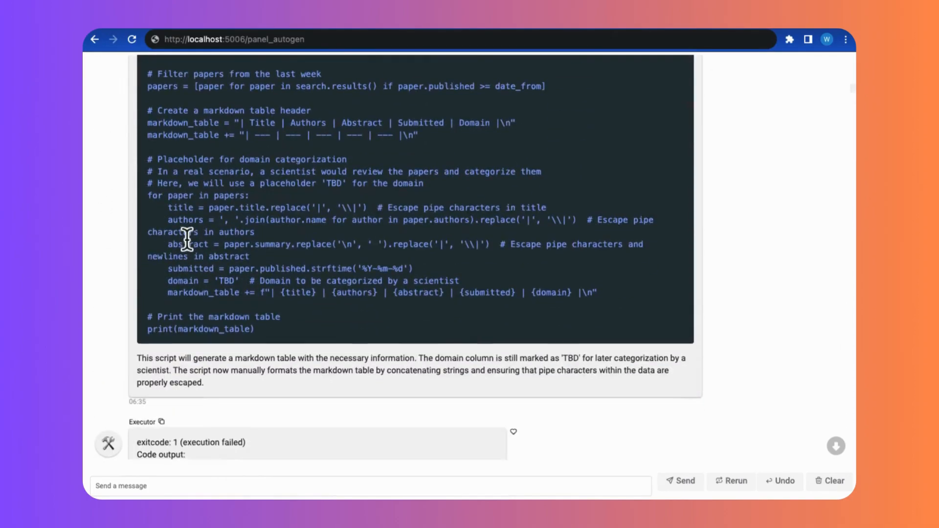
pyautogui.scroll(-3)
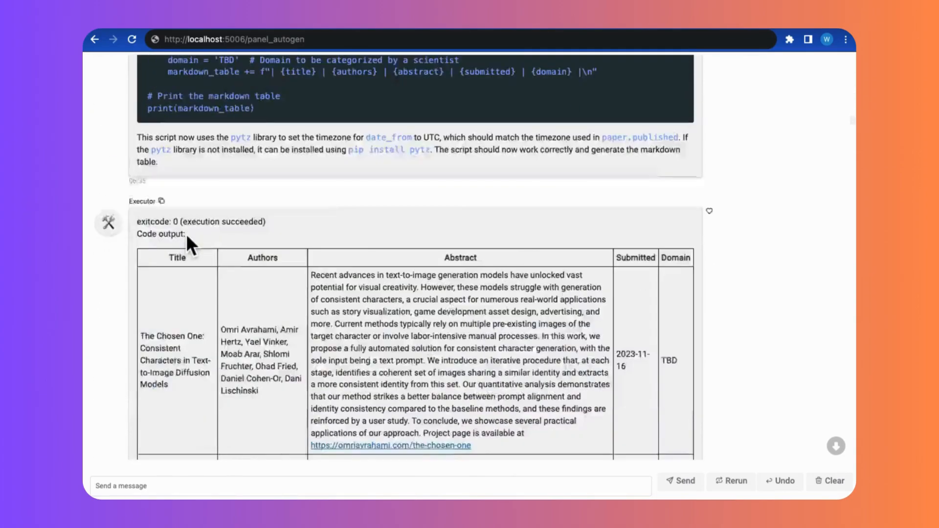
pyautogui.scroll(-3)
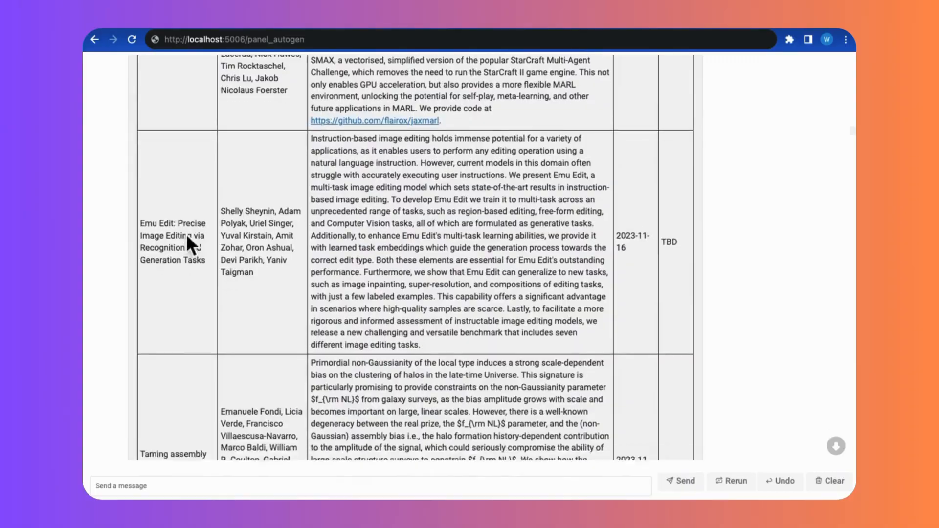
pyautogui.scroll(-3)
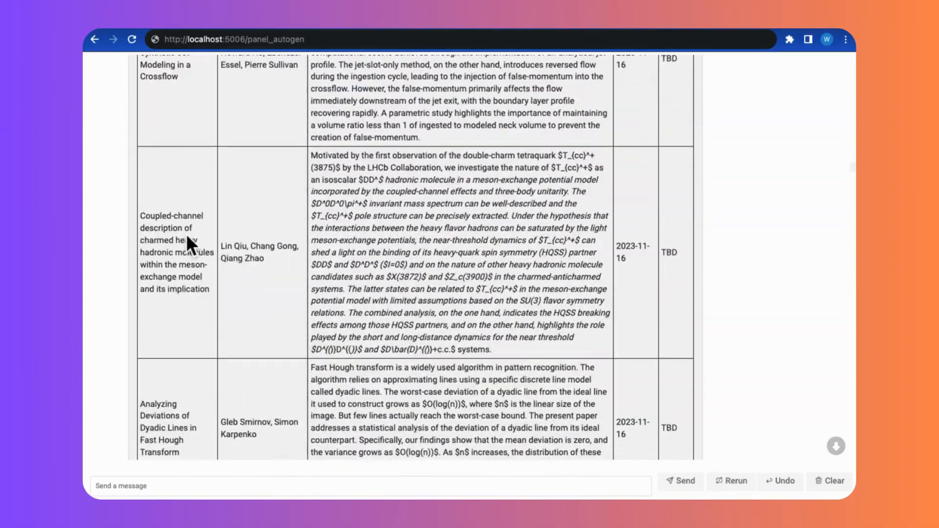
pyautogui.scroll(-3)
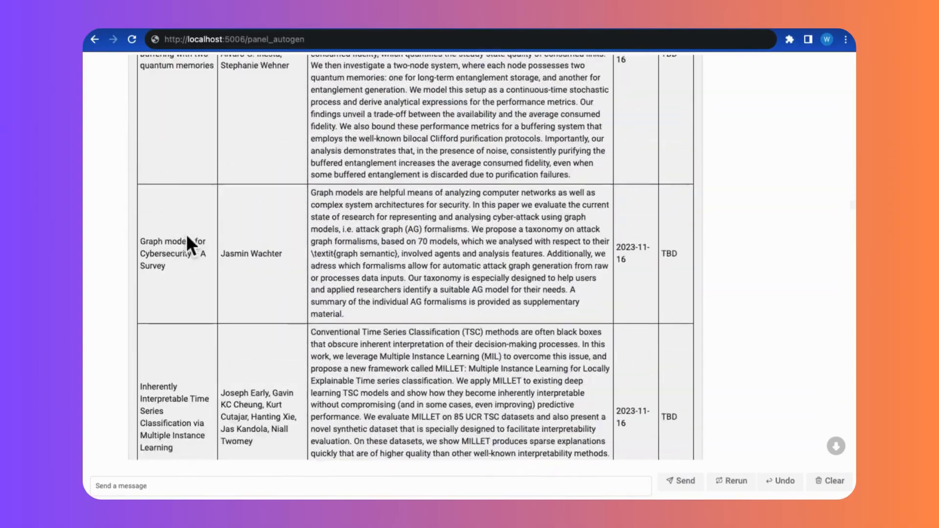